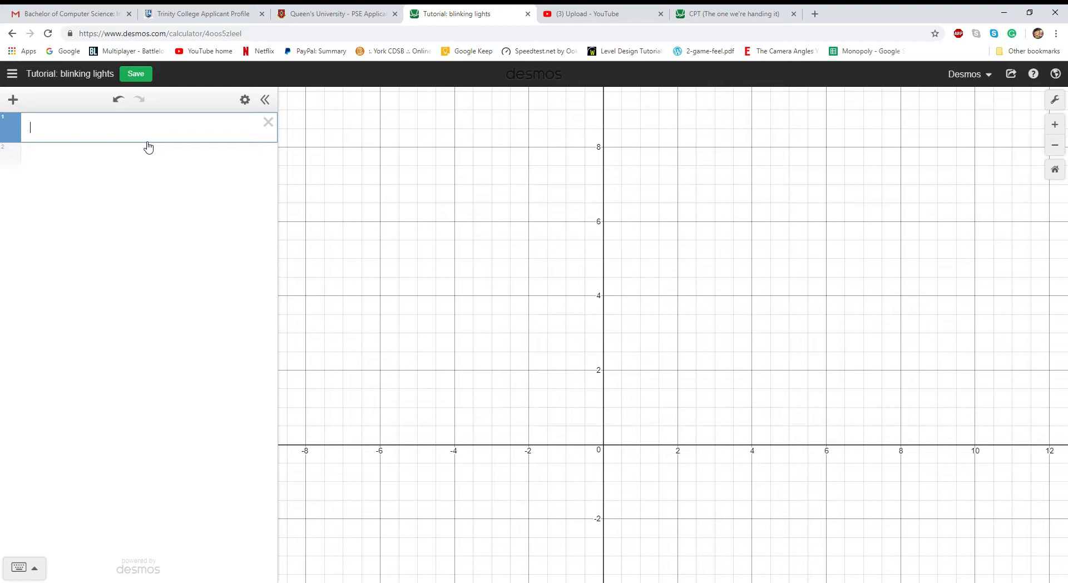
# - Enter (1,1){a=0} and give a a slider bounded 0 to 1
pyautogui.write('(')
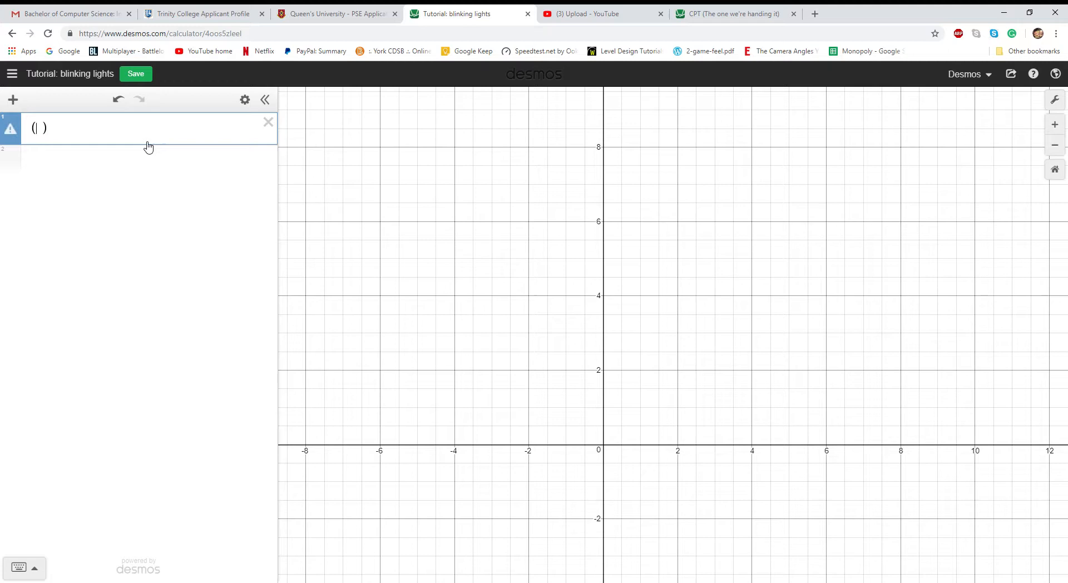
pyautogui.write('1,1{')
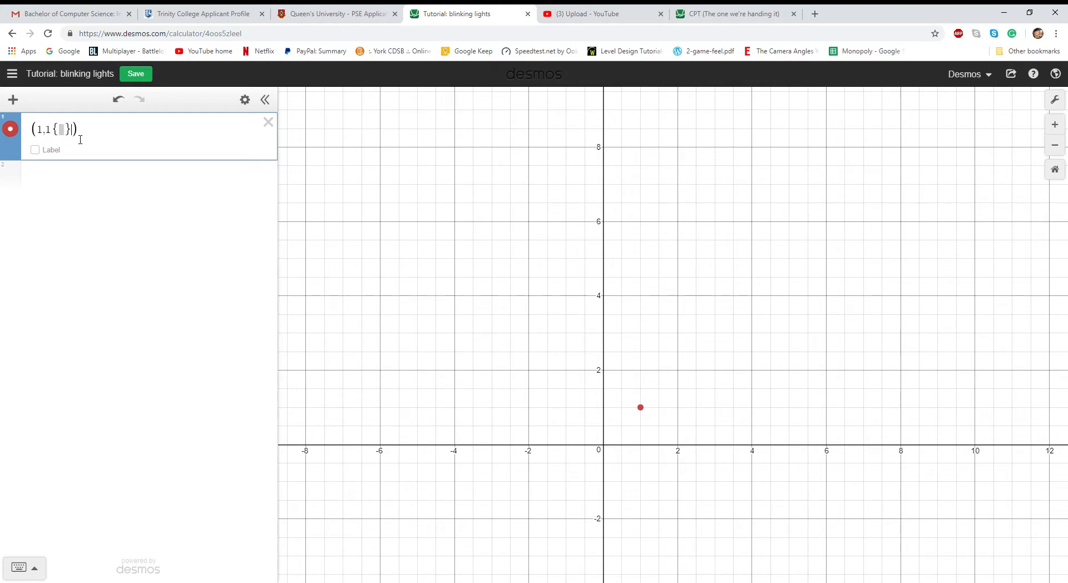
pyautogui.write('a')
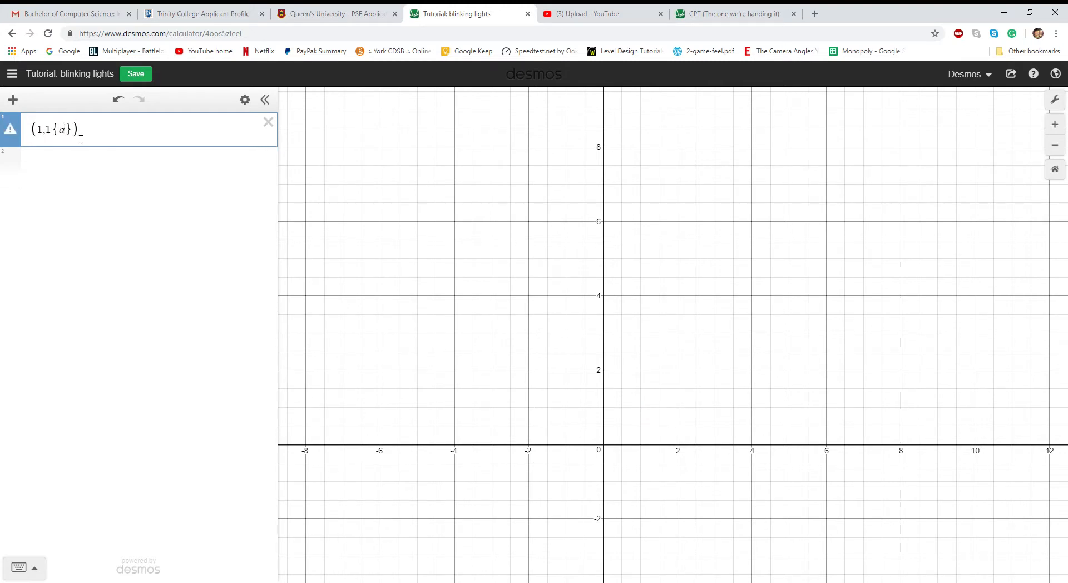
pyautogui.write('=0')
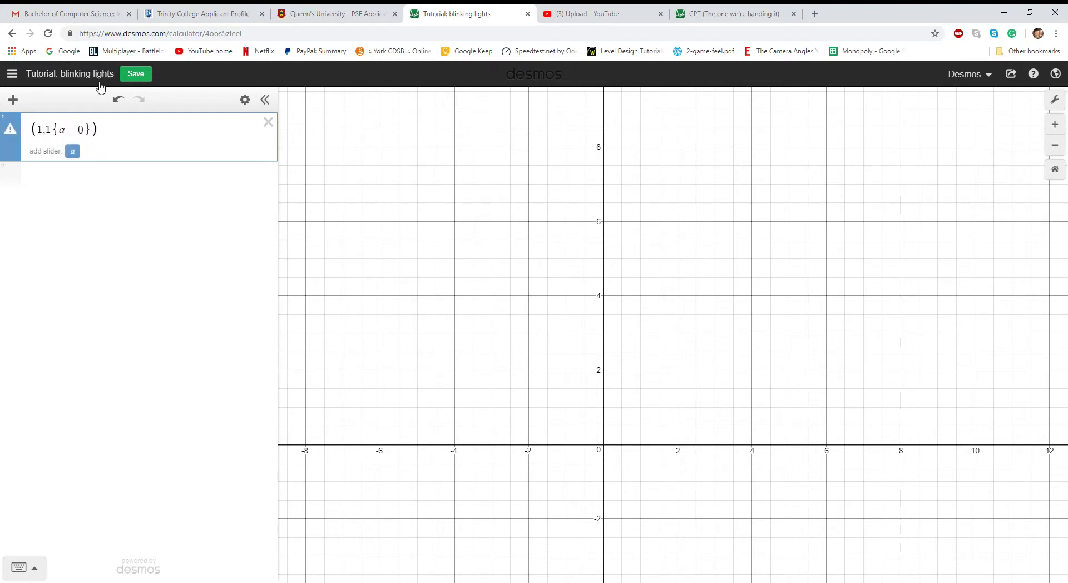
pyautogui.click(72, 150)
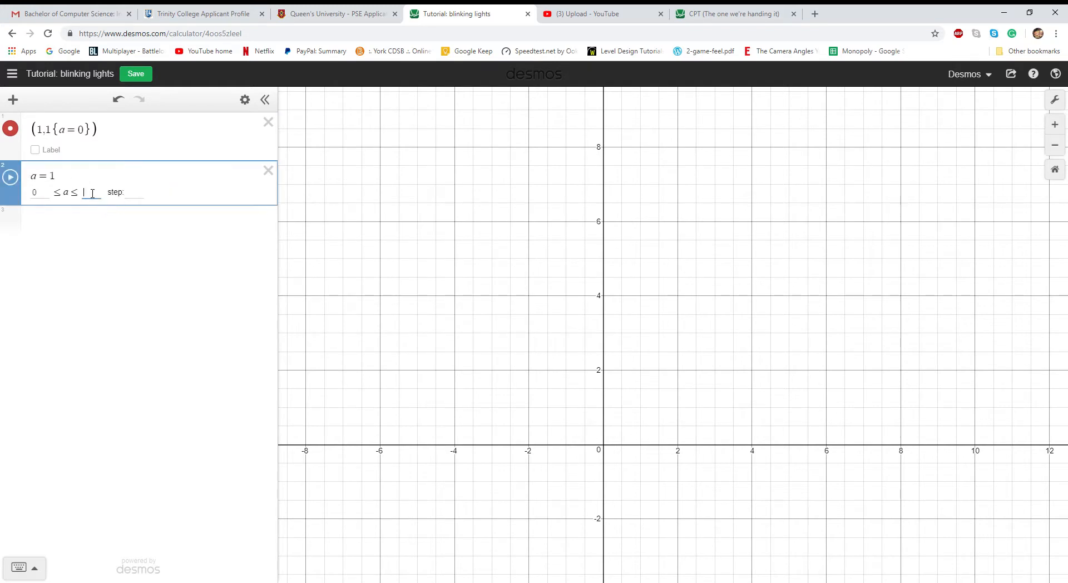
pyautogui.write('1')
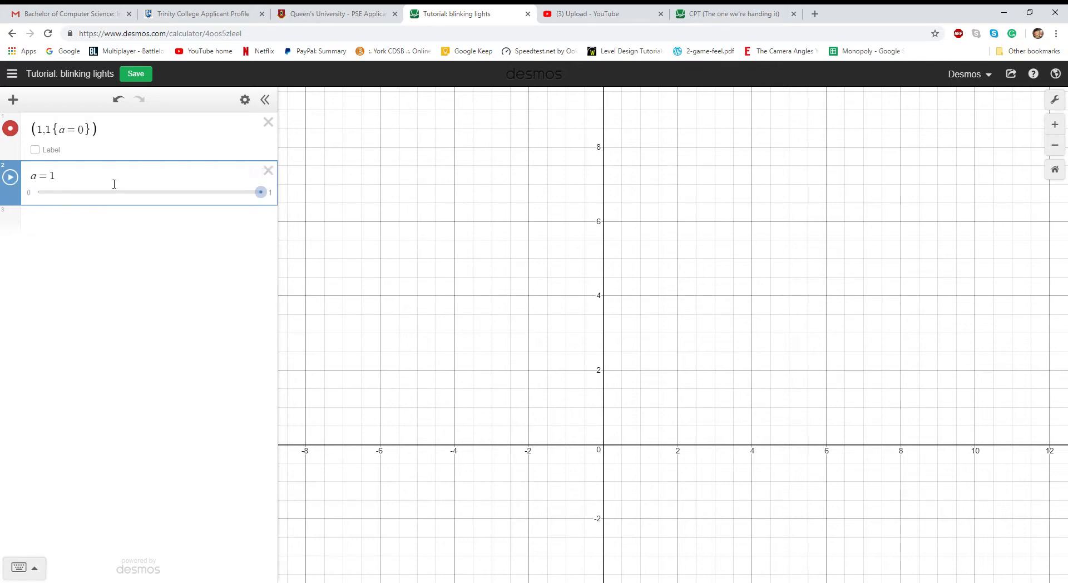
# - Drag a to 0 so the red point appears, then start a new line below it
pyautogui.moveTo(260, 192); pyautogui.dragTo(38, 192)
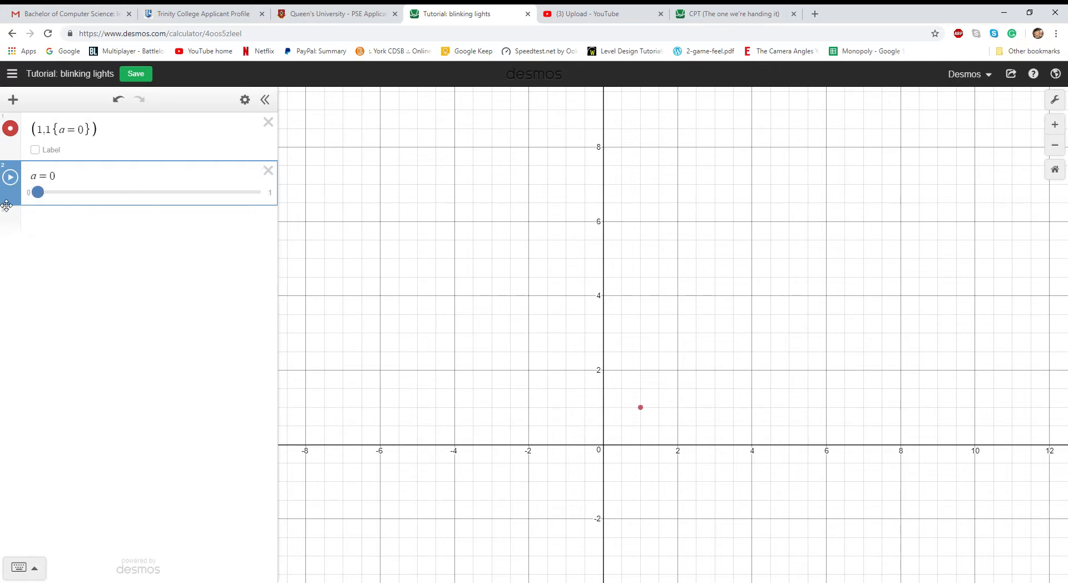
pyautogui.scroll(-3)
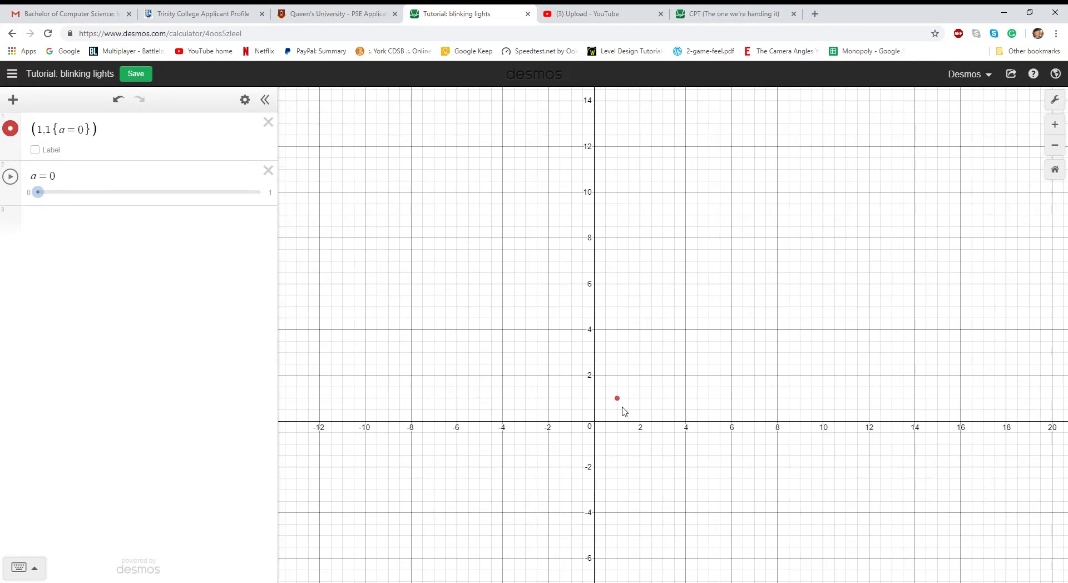
pyautogui.scroll(3)
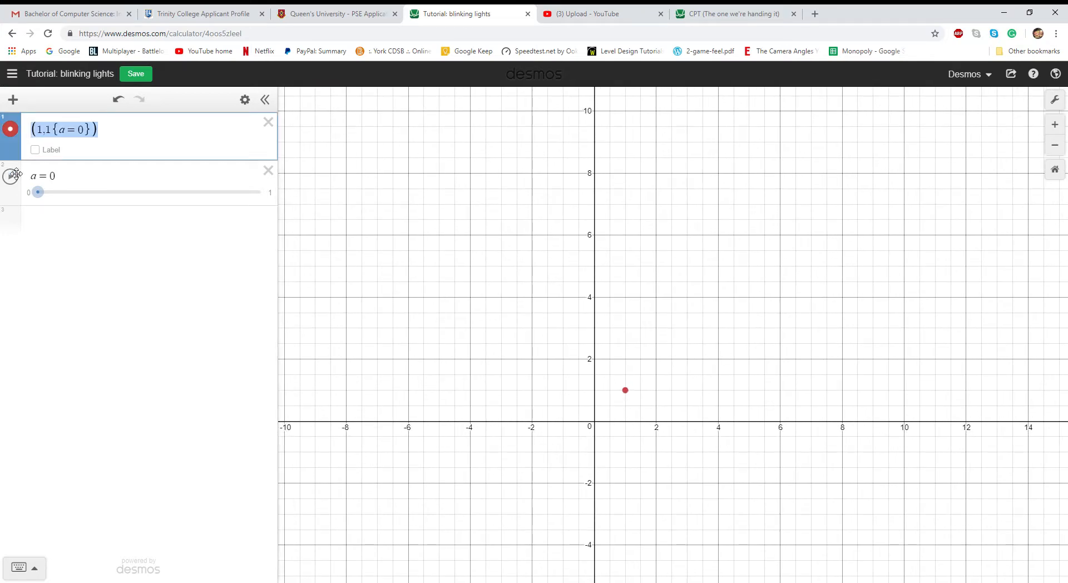
pyautogui.click(10, 176)
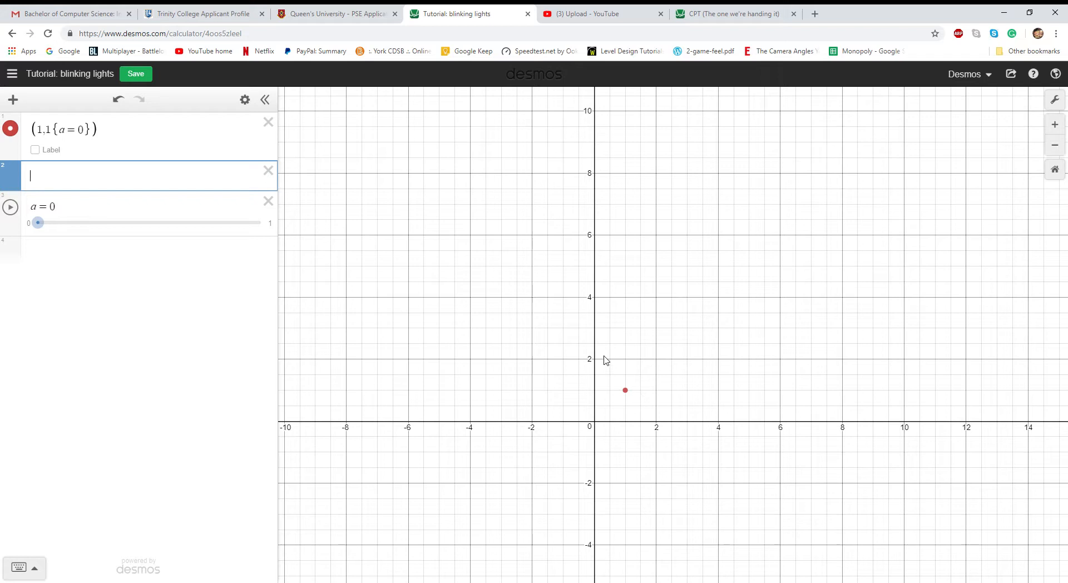
# - Enter a green point (1,1){a=1} on line 2 and start animating a
pyautogui.write('(1,1{a=0})')
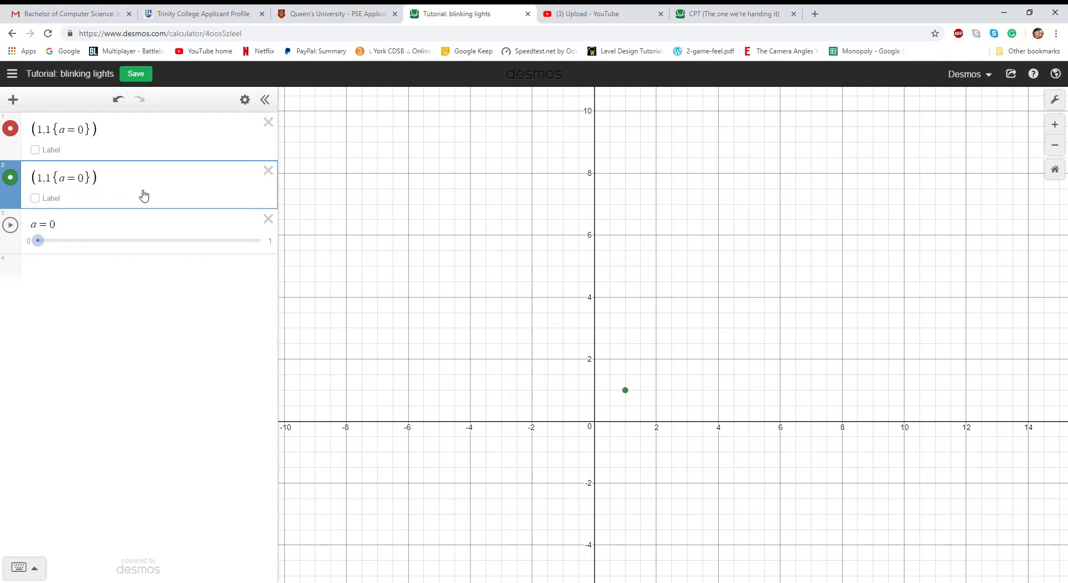
pyautogui.write('1')
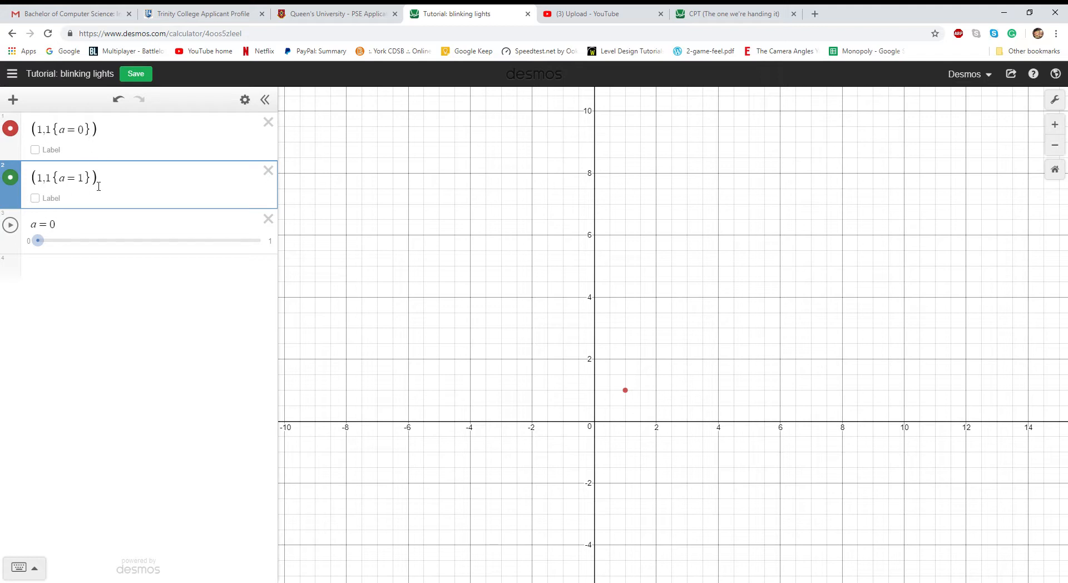
pyautogui.click(10, 226)
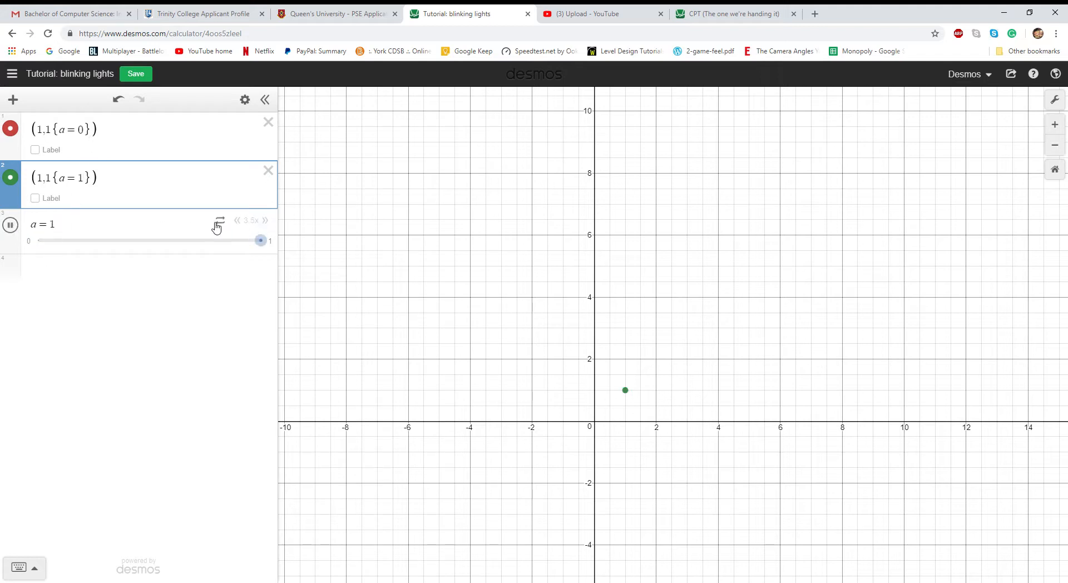
pyautogui.moveTo(577, 341)
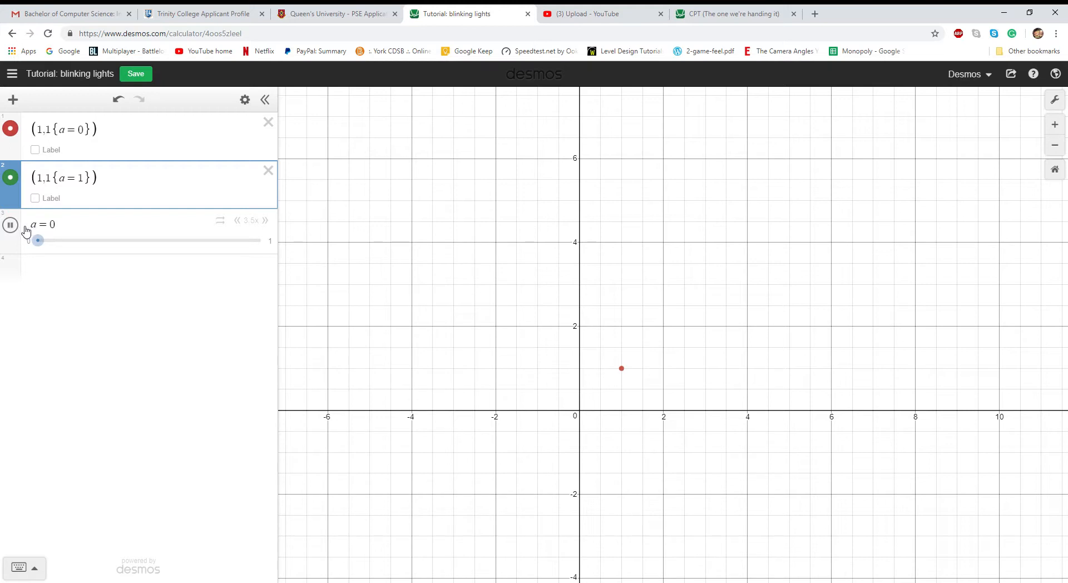
pyautogui.moveTo(47, 215)
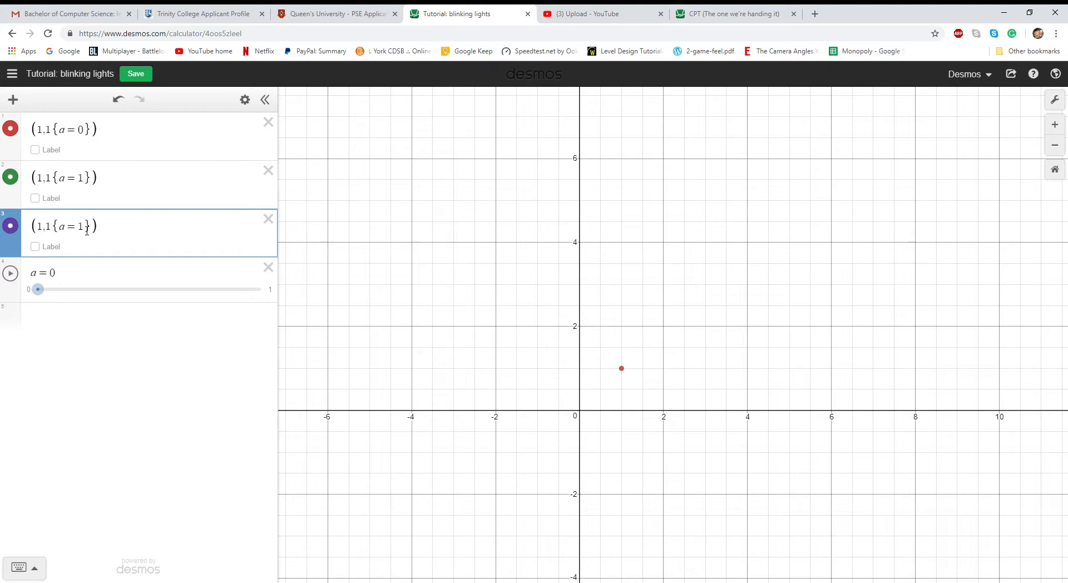
# - Set the purple point's condition to a=2 and raise the slider's upper bound to 2
pyautogui.write('2')
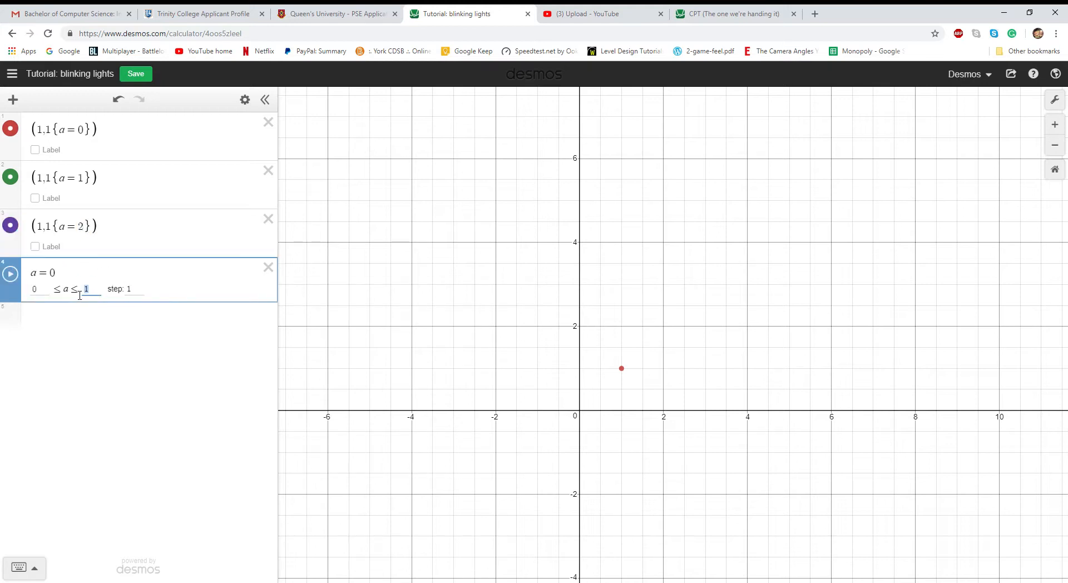
pyautogui.write('2')
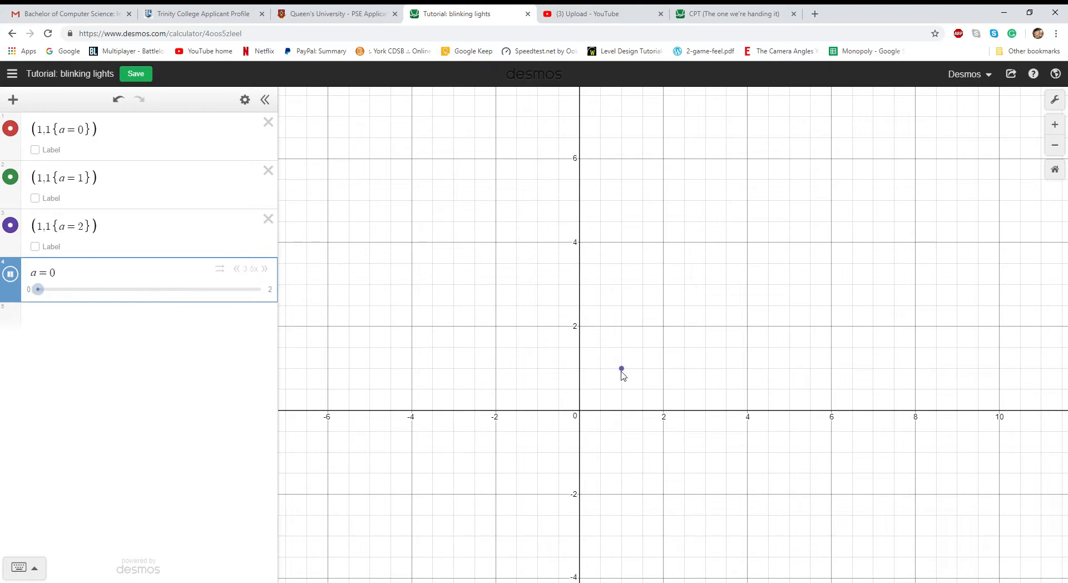
pyautogui.moveTo(506, 341)
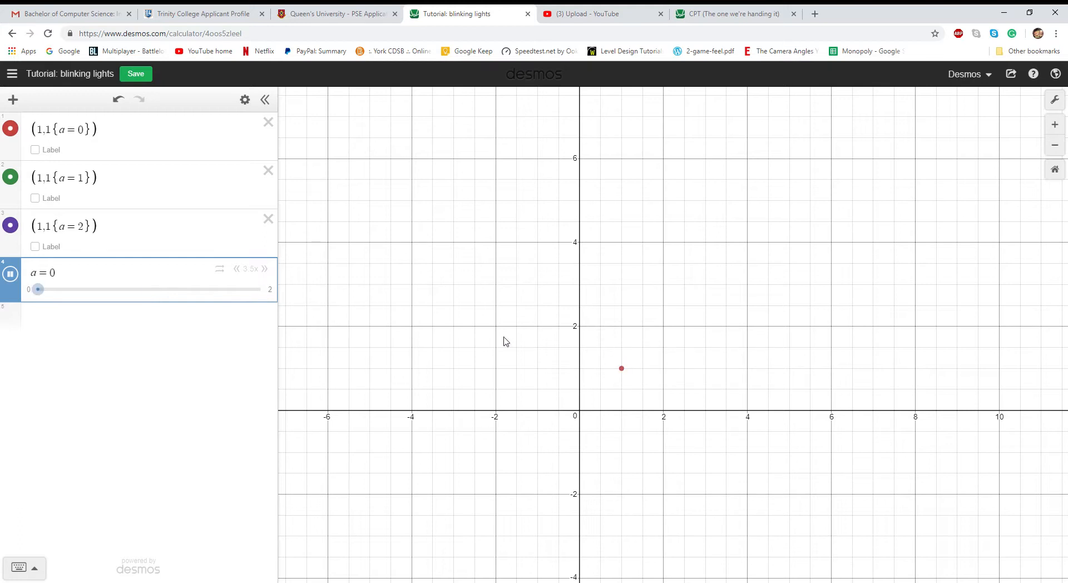
pyautogui.click(264, 268)
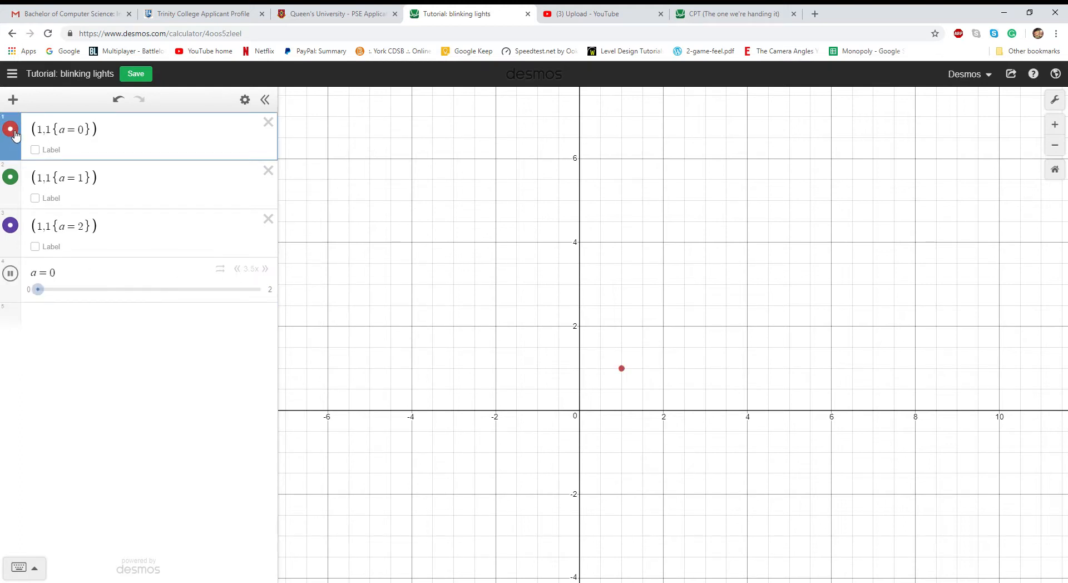
# - Clear the top expression to a blank line and drag a to a new value
pyautogui.click(10, 129)
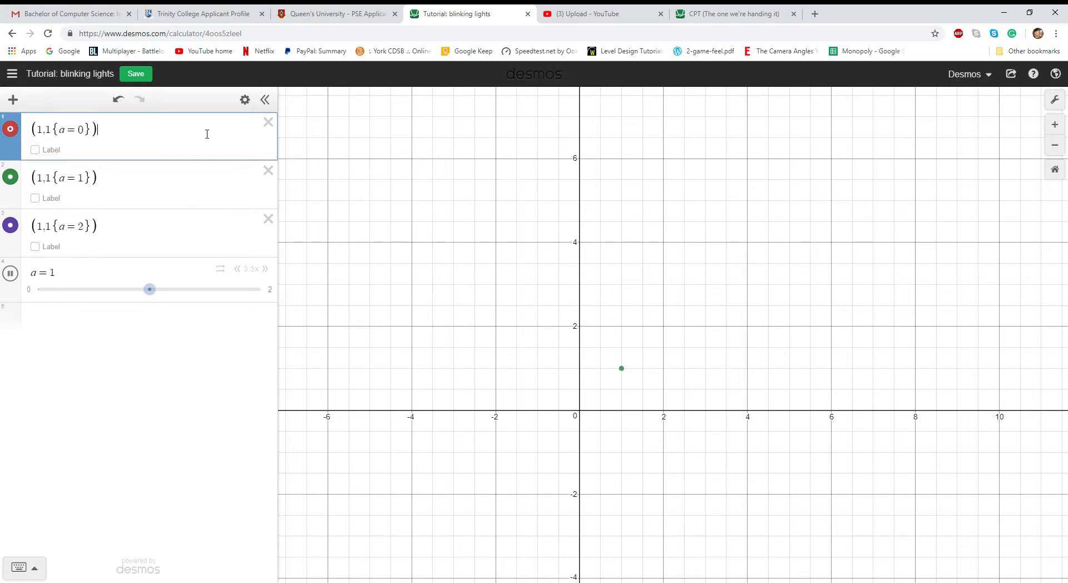
pyautogui.click(10, 128)
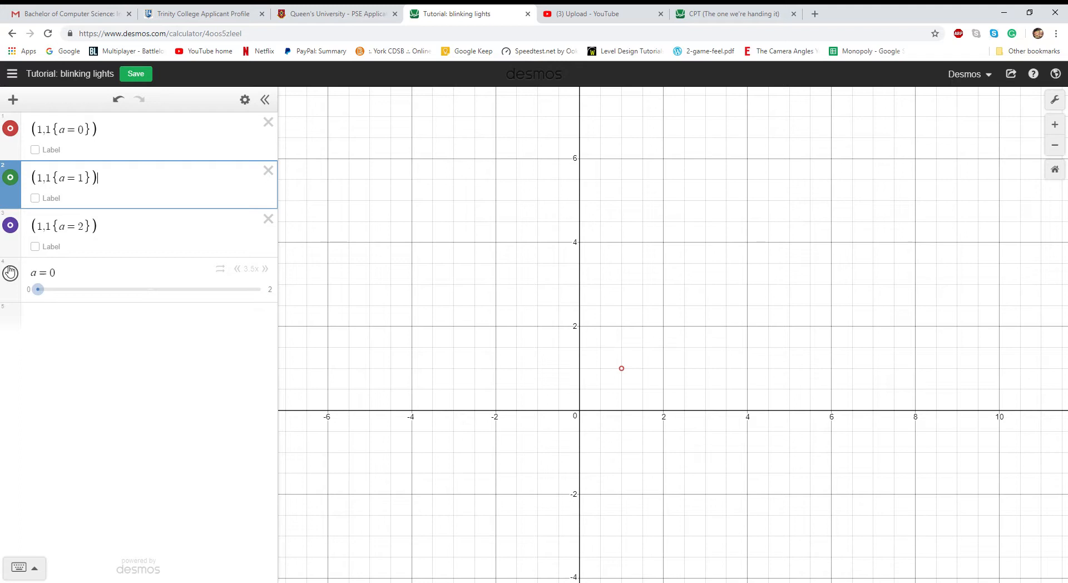
pyautogui.moveTo(38, 289); pyautogui.dragTo(149, 289)
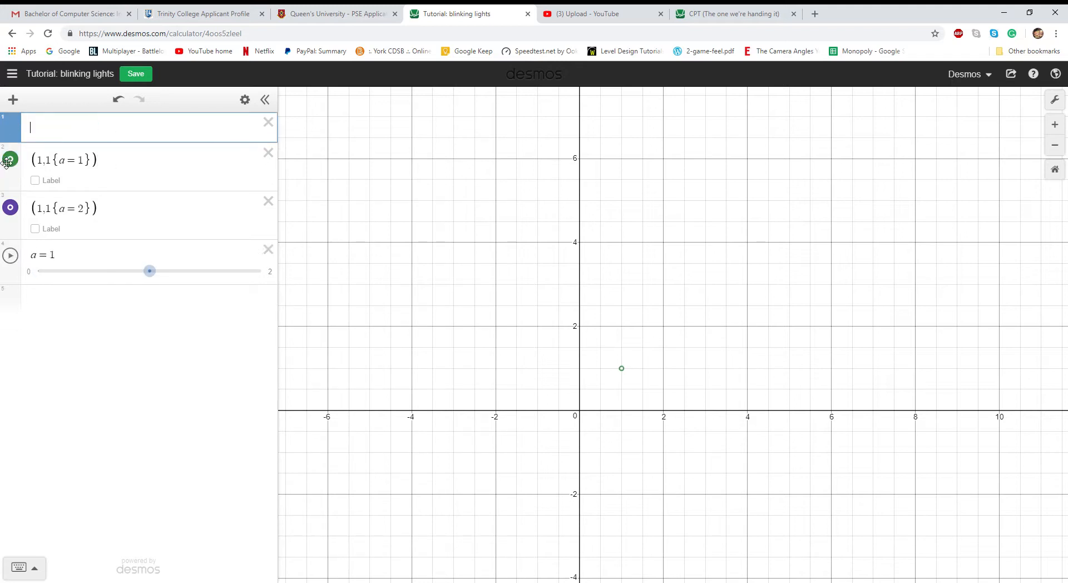
# - Enter the circle (x)^2+(y)^2=2^2 in the top line, replacing the point expressions
pyautogui.write('()')
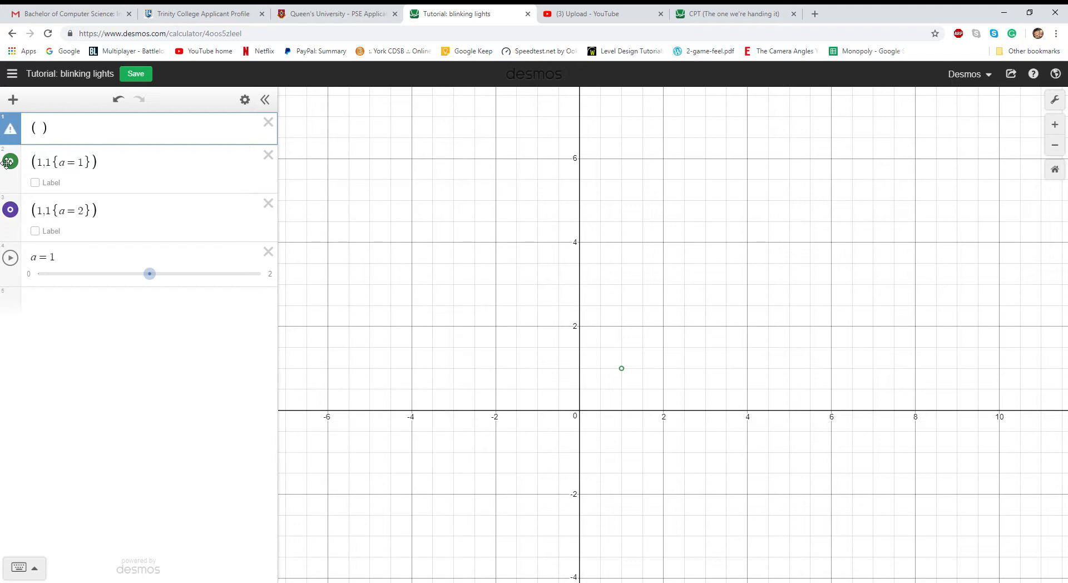
pyautogui.write('x^2')
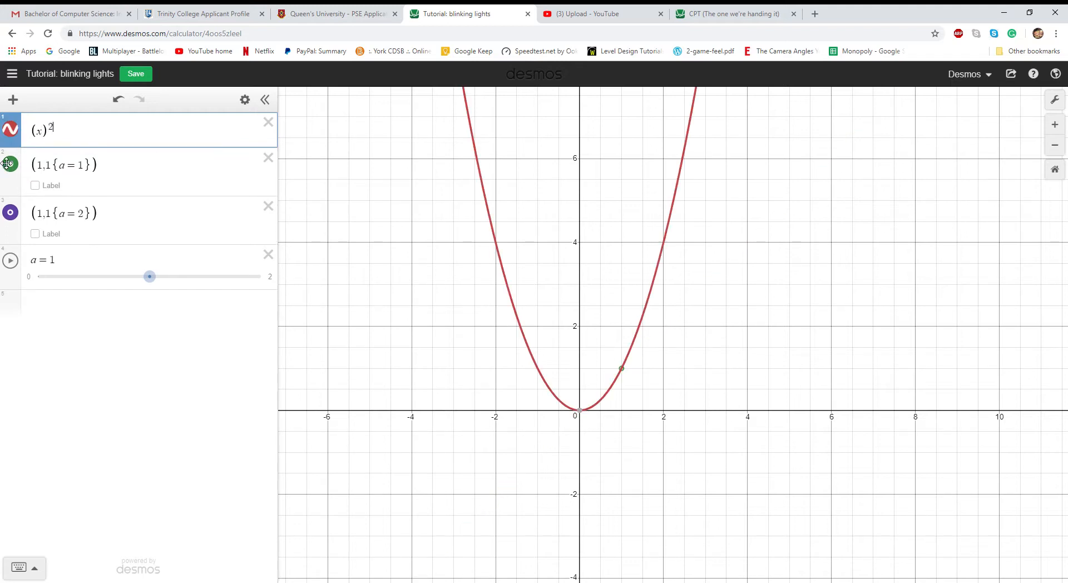
pyautogui.write('+')
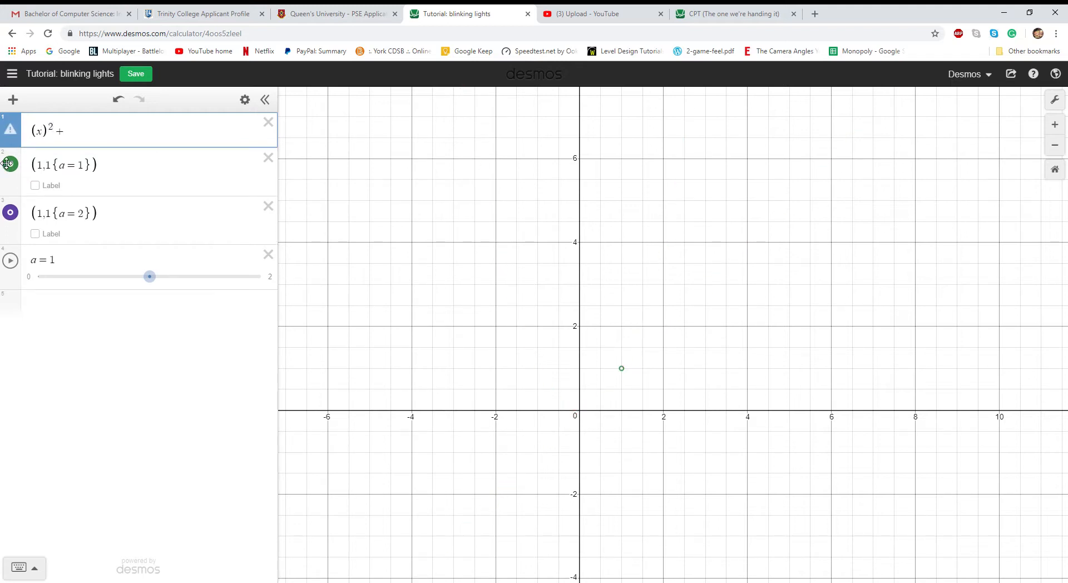
pyautogui.write('(')
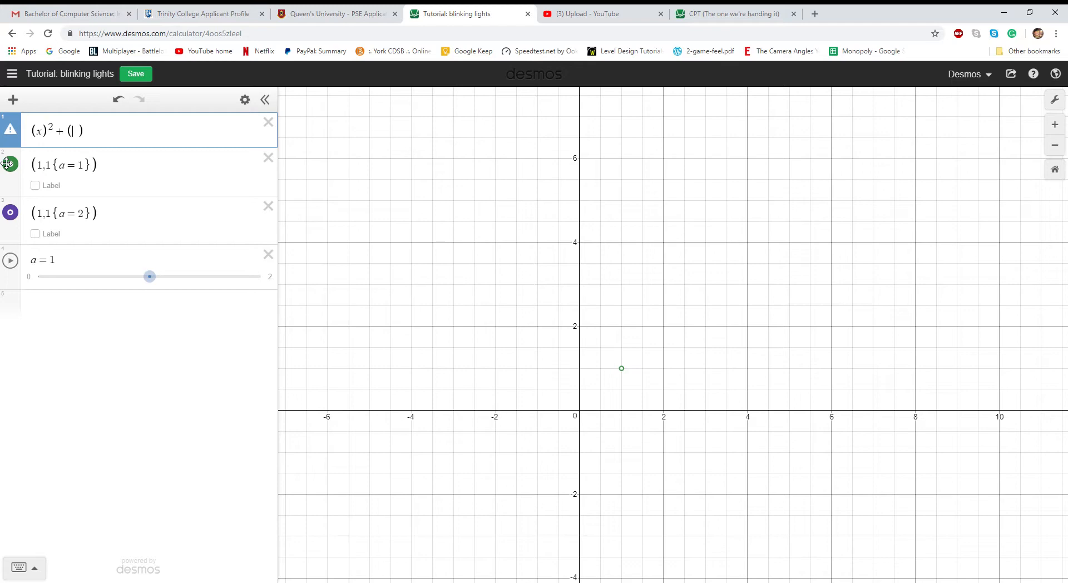
pyautogui.write('y')
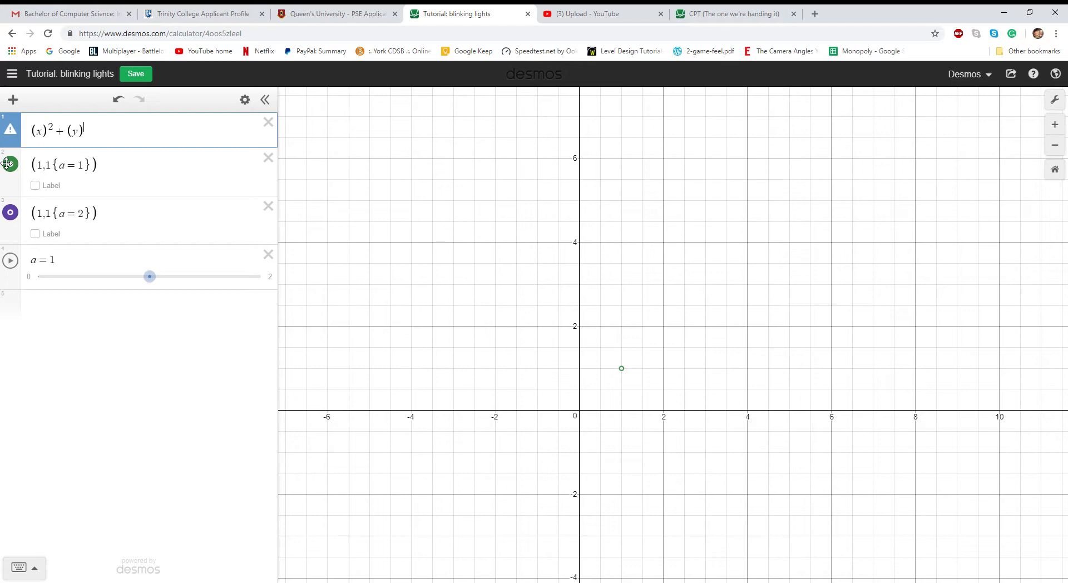
pyautogui.write('2=')
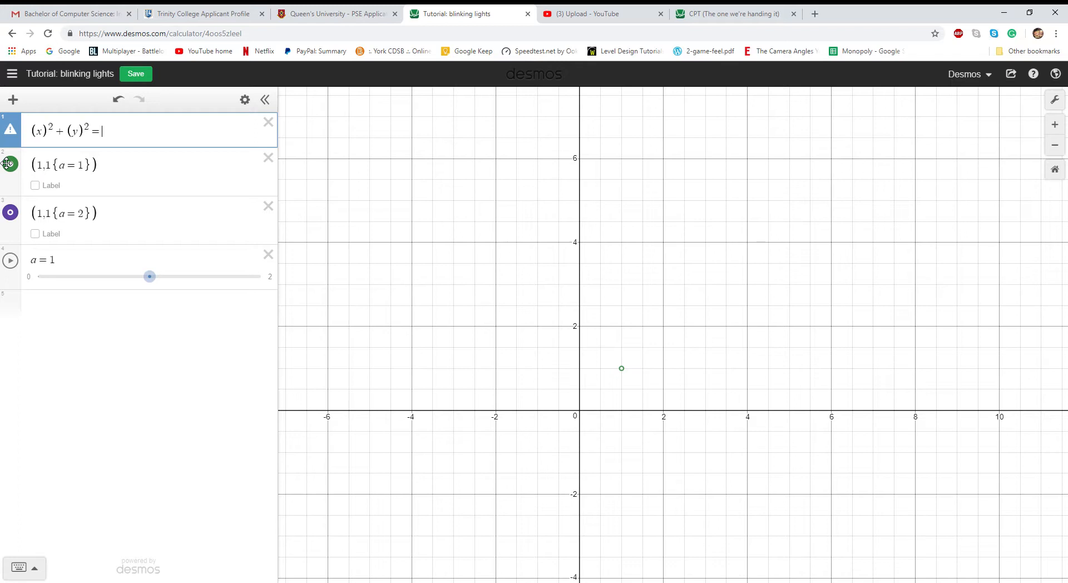
pyautogui.write('2')
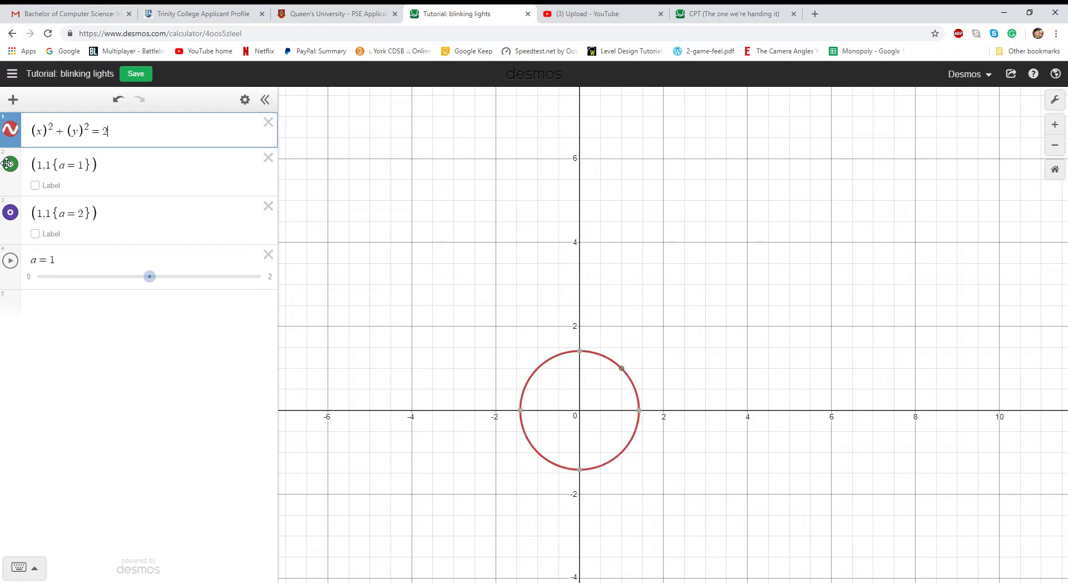
pyautogui.write('2')
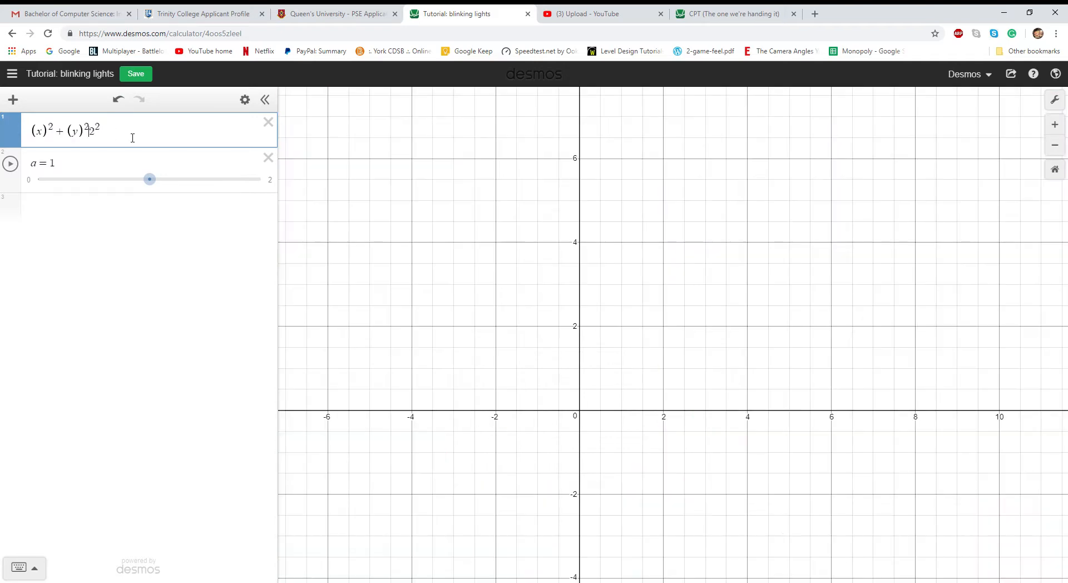
# - Change = to ≤ for a filled disc and begin a braced restriction after it
pyautogui.write('≤')
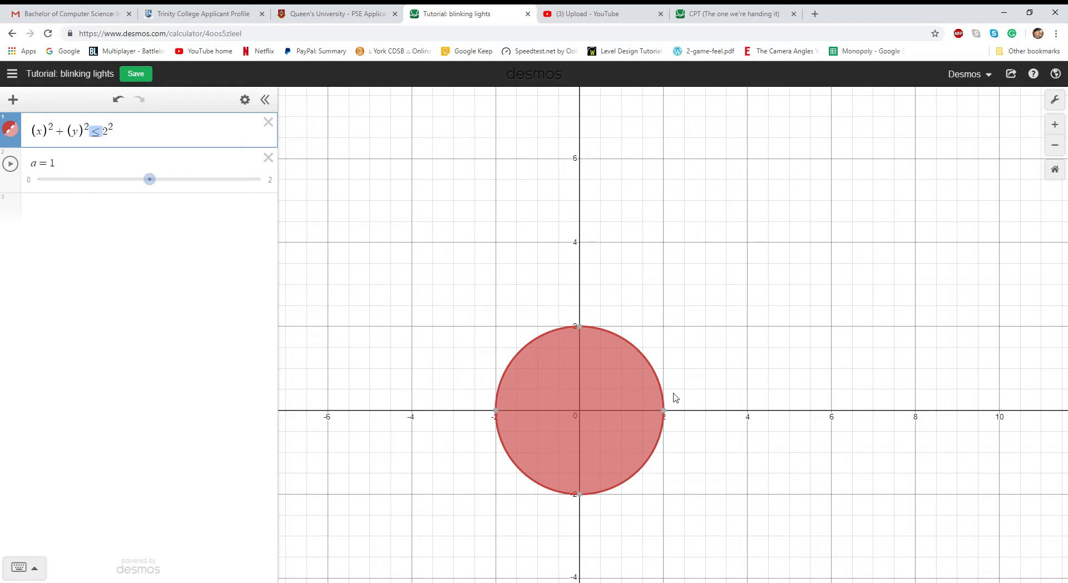
pyautogui.moveTo(124, 156)
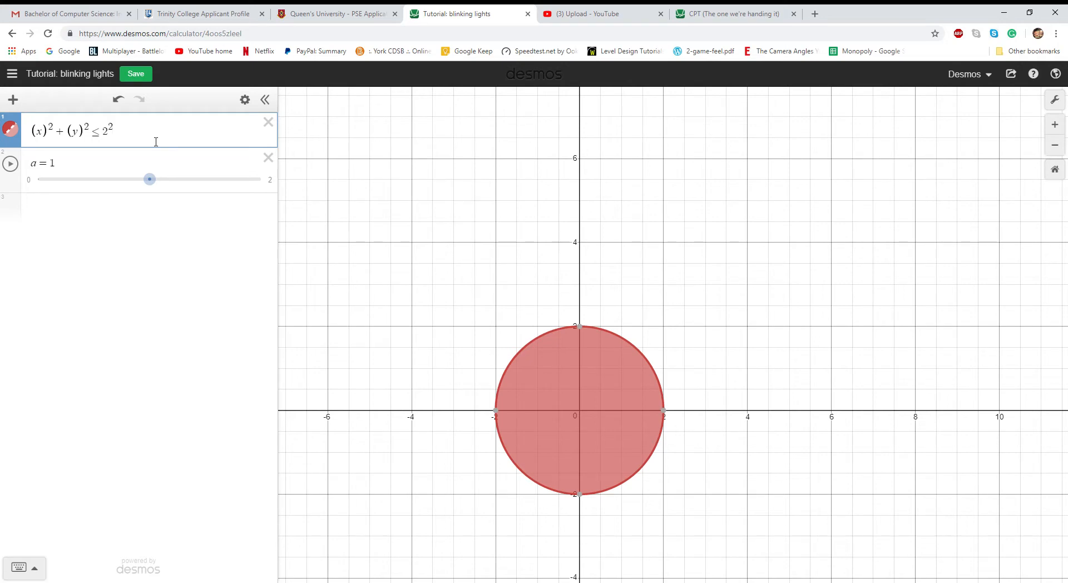
pyautogui.write('{d}')
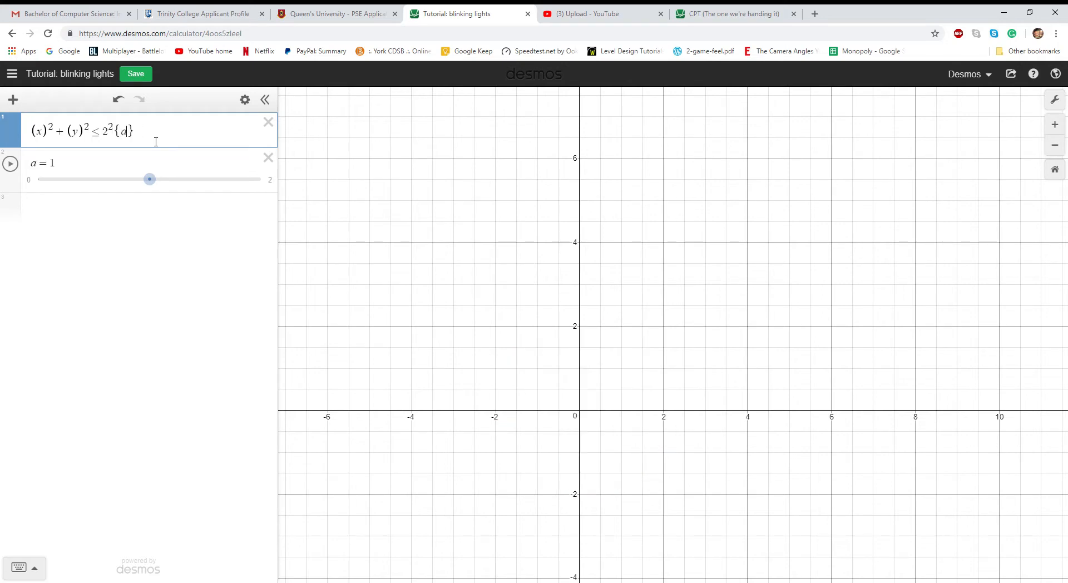
# - Restrict the red disc to {a=0} and start a blue copy shown when a=1
pyautogui.write('a=0')
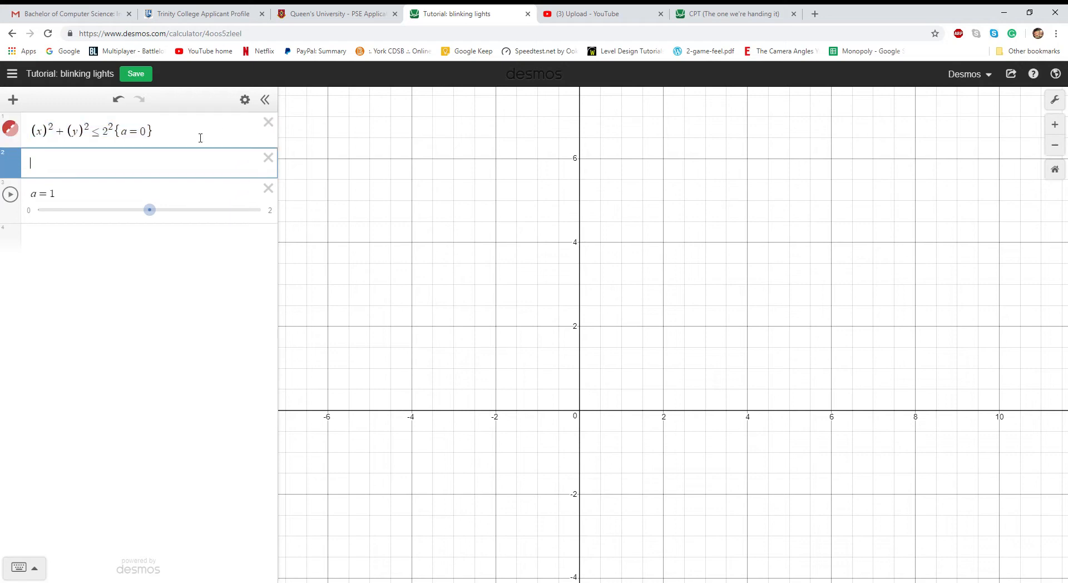
pyautogui.click(10, 166)
pyautogui.write('(x)^2+(y)^2≤2^2{a=1}')
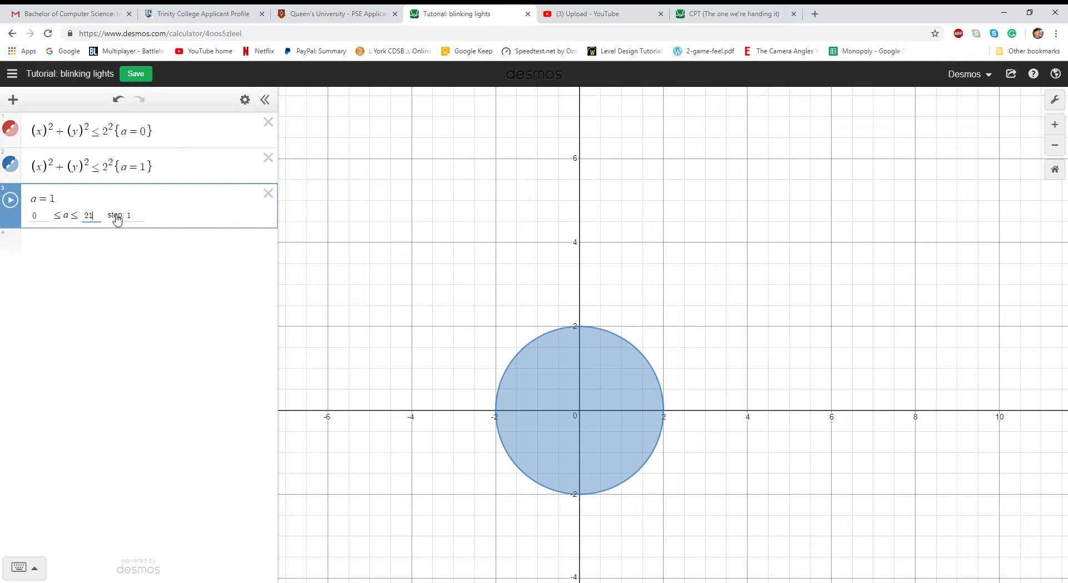
# - Cap slider a at 1 and paste copies of both discs as lines 3 and 4
pyautogui.click(10, 200)
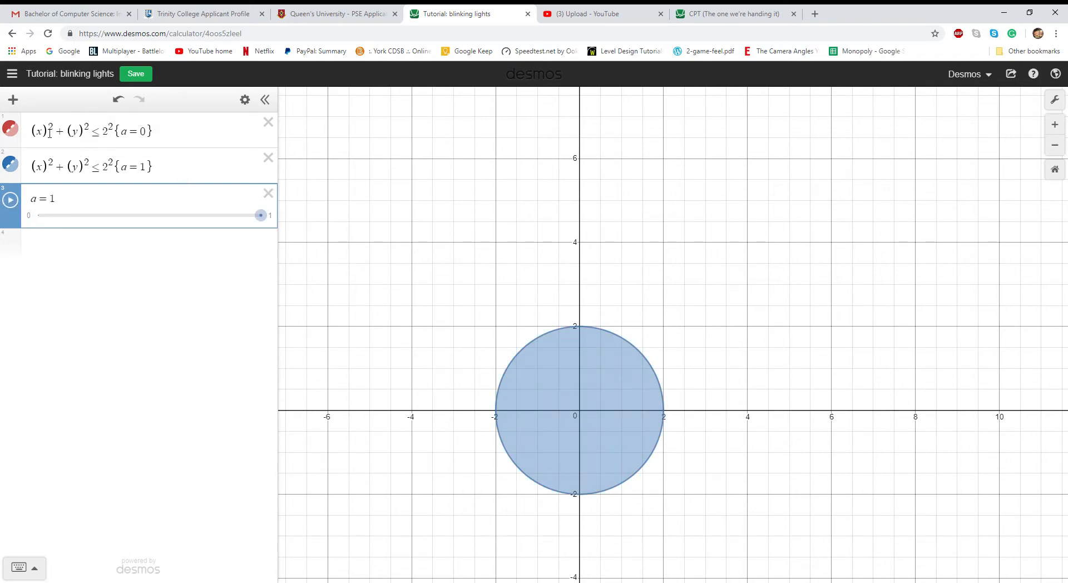
pyautogui.click(164, 132)
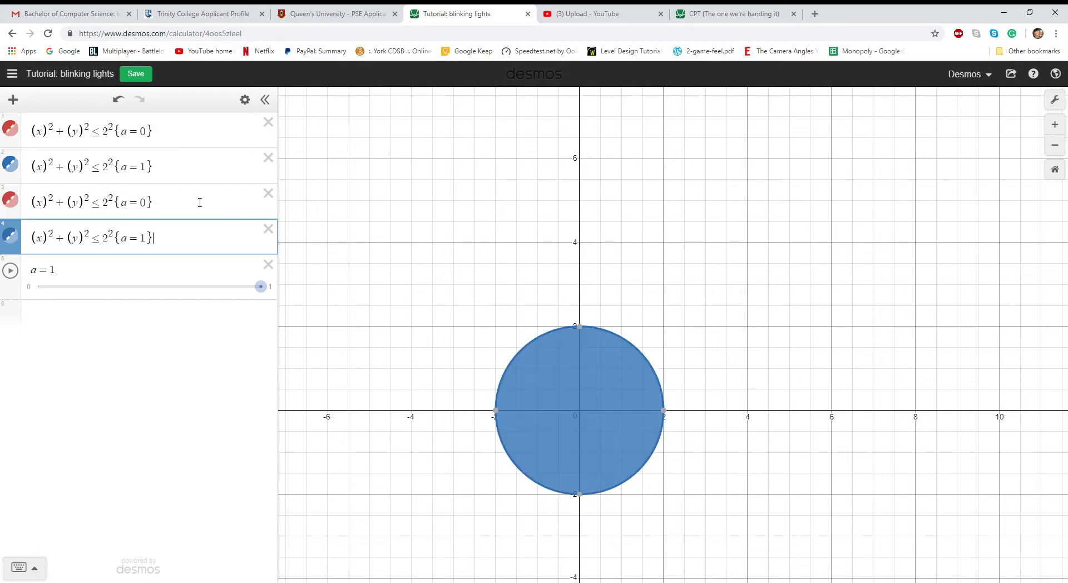
# - Change (y) to (y-4) in lines 1 and 2, centring those discs at (0, 4)
pyautogui.click(125, 131)
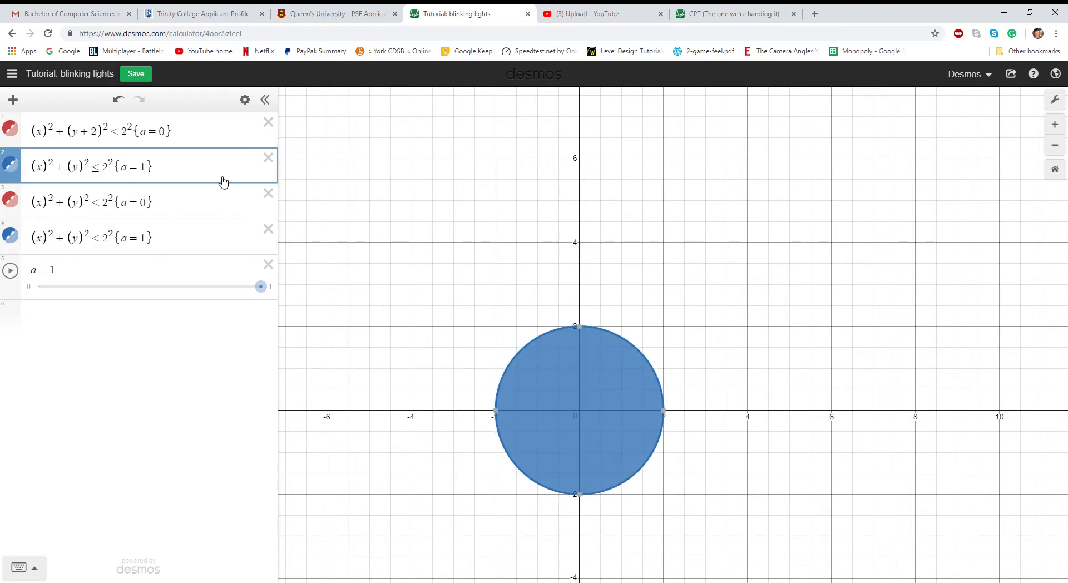
pyautogui.write('+2')
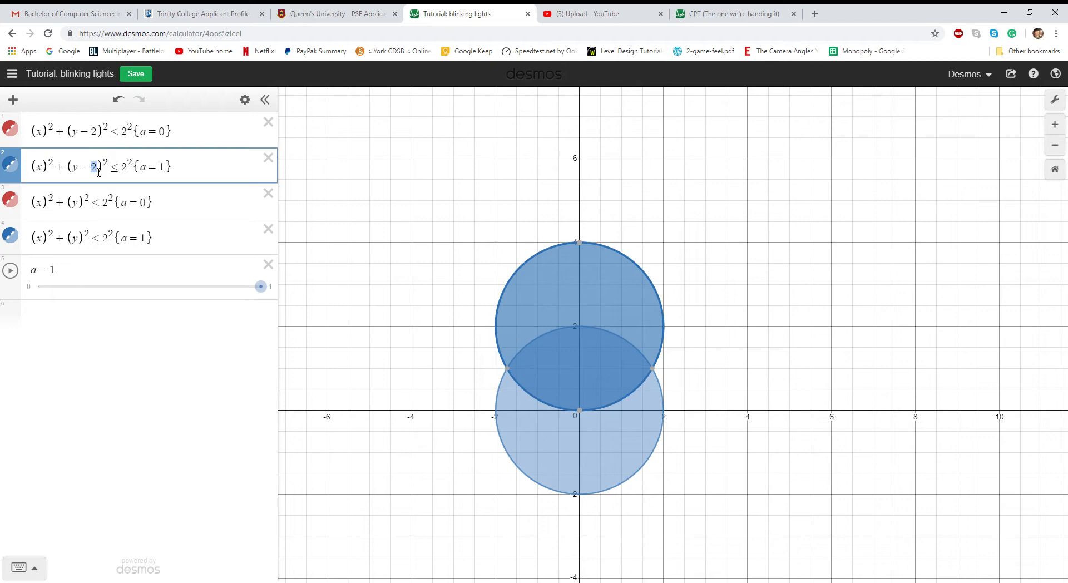
pyautogui.write('4')
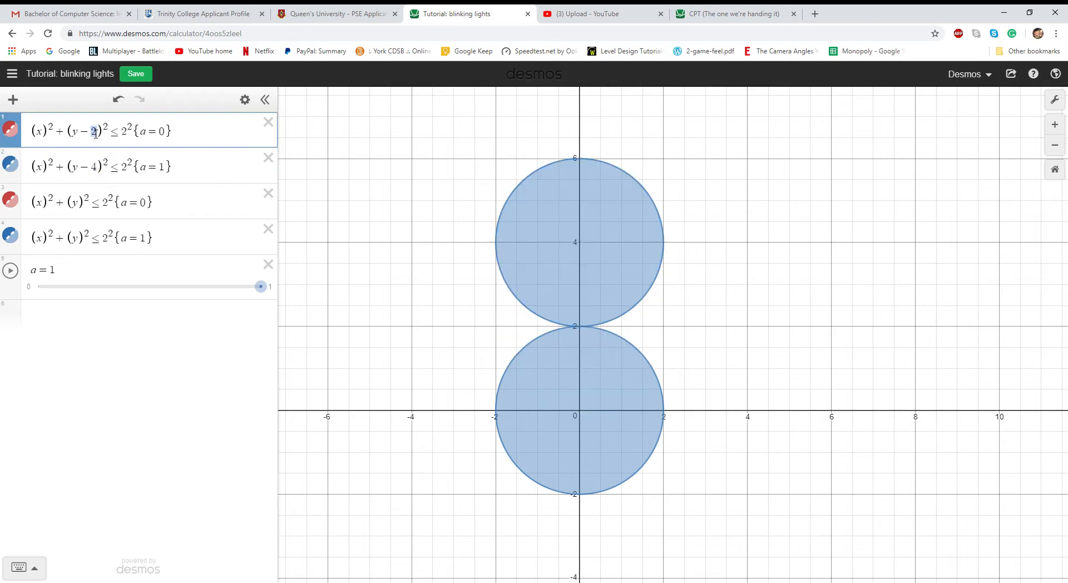
pyautogui.write('4')
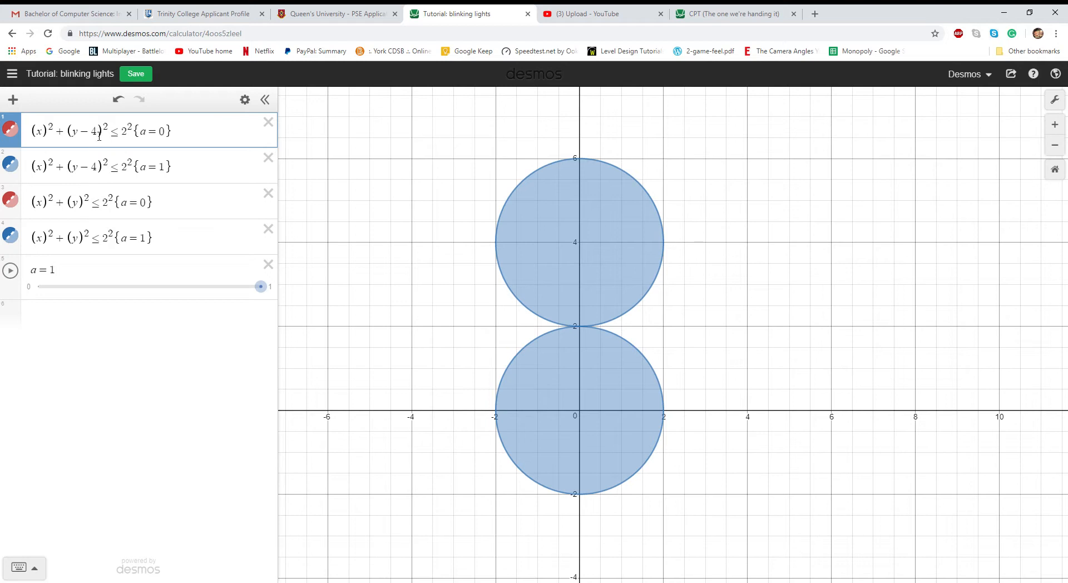
pyautogui.moveTo(277, 151)
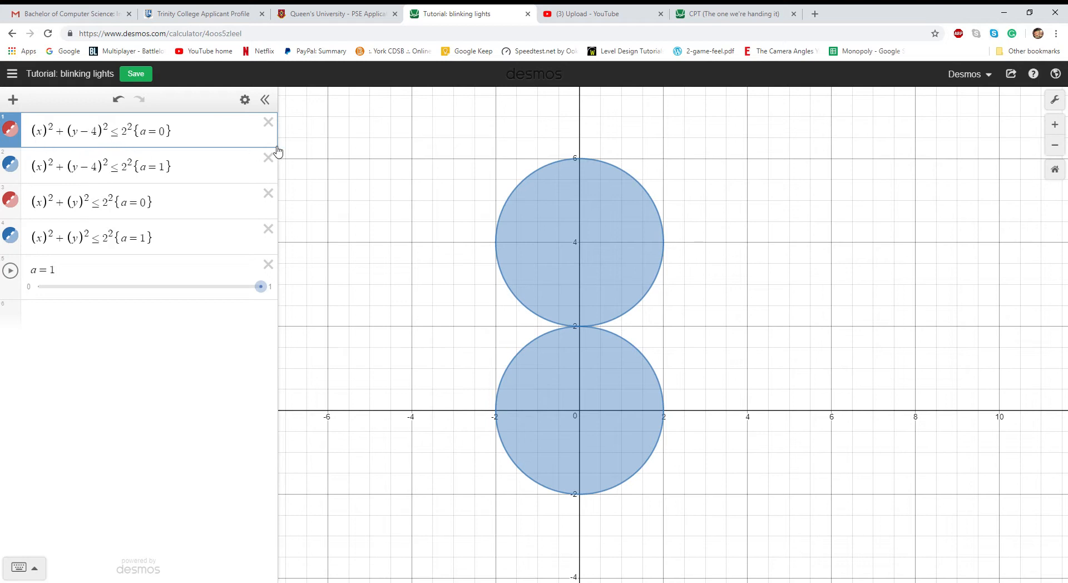
# - Recolour the a = 1 lower disc red so blue shows above red, then review both circle expressions
pyautogui.click(10, 199)
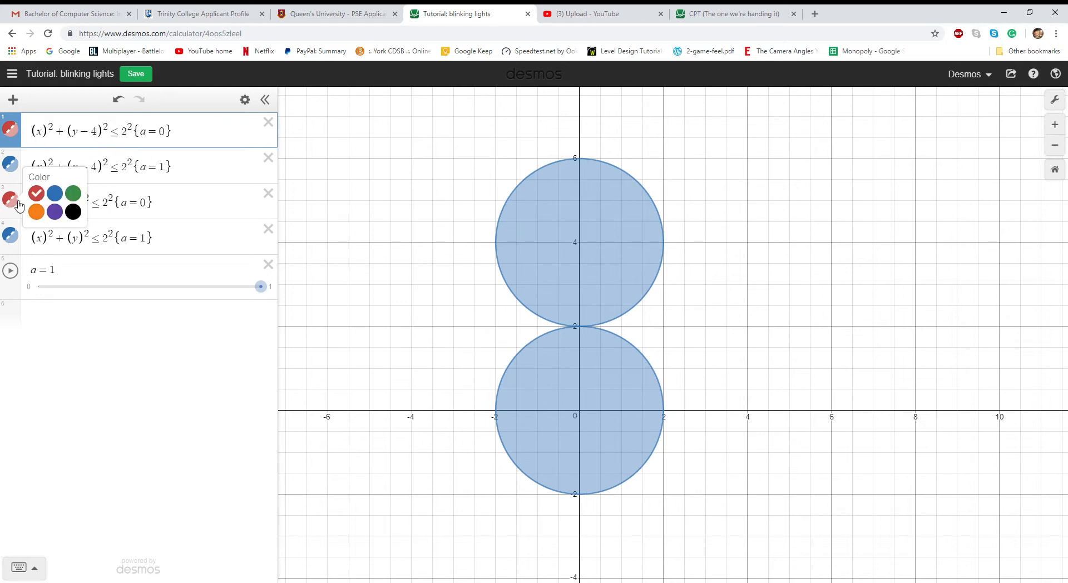
pyautogui.click(11, 239)
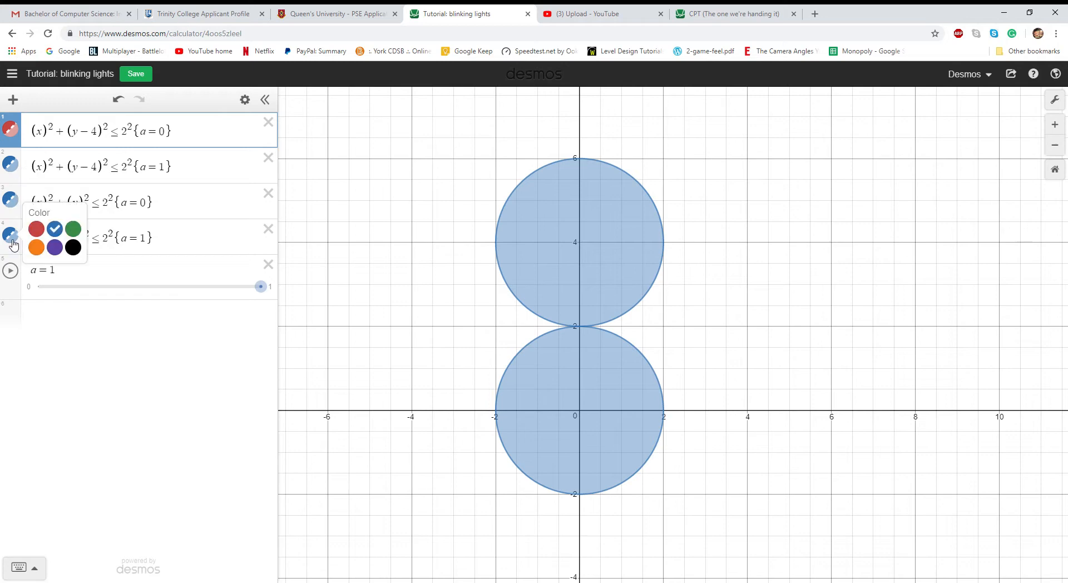
pyautogui.click(37, 228)
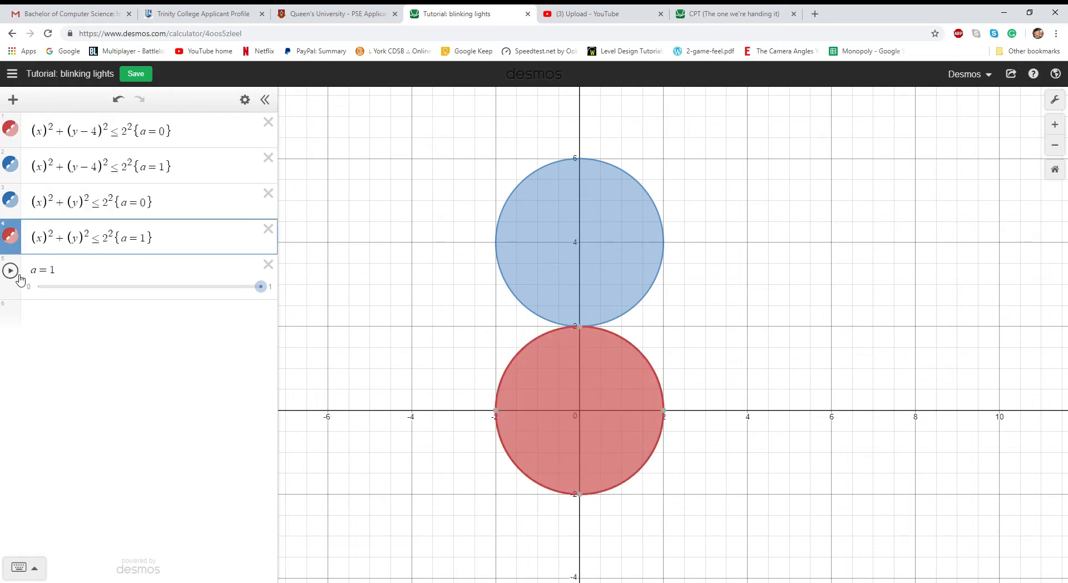
pyautogui.click(95, 201)
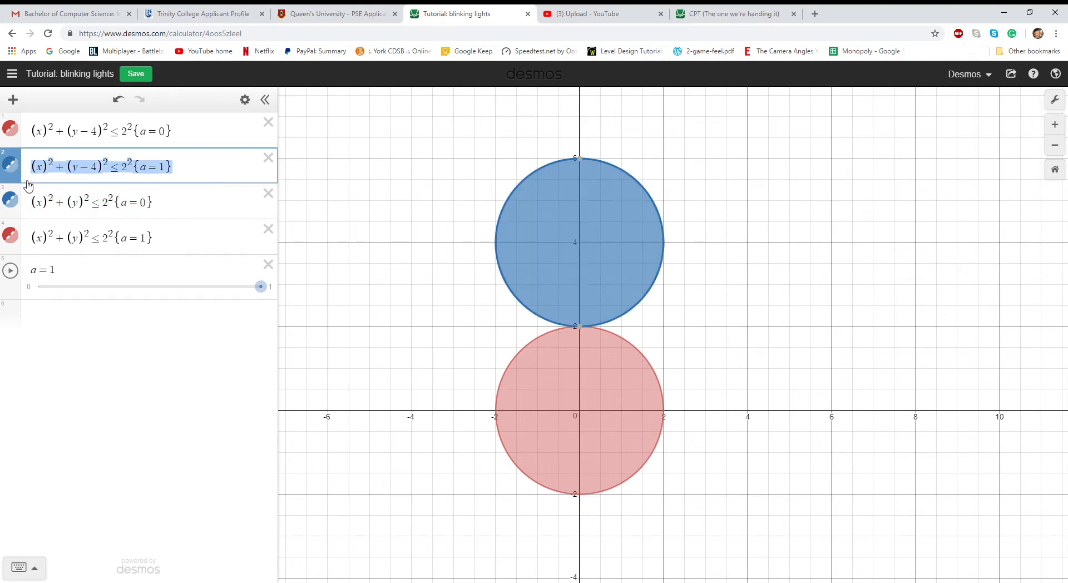
pyautogui.click(95, 237)
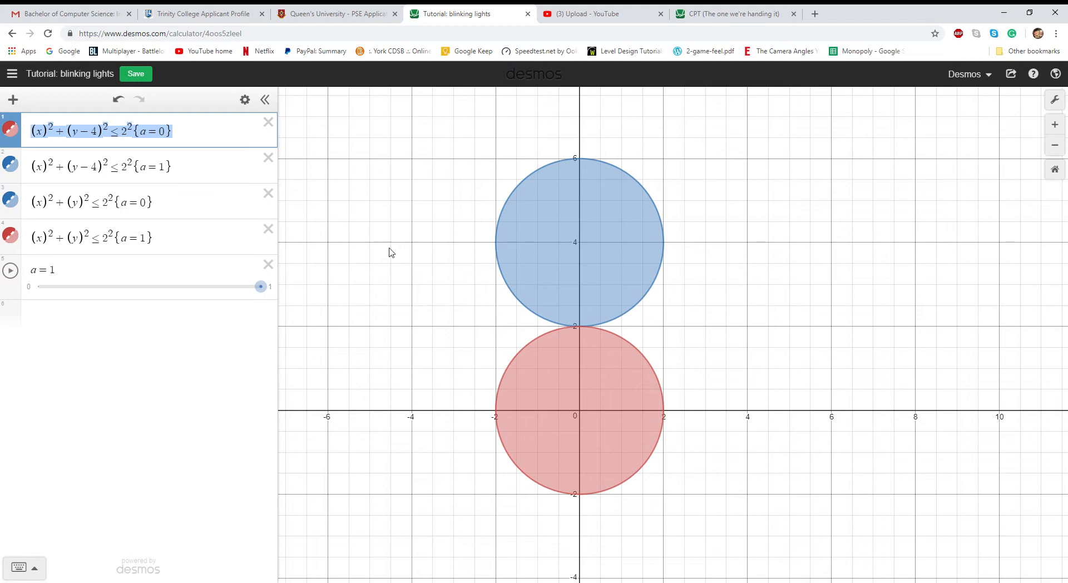
pyautogui.moveTo(32, 282)
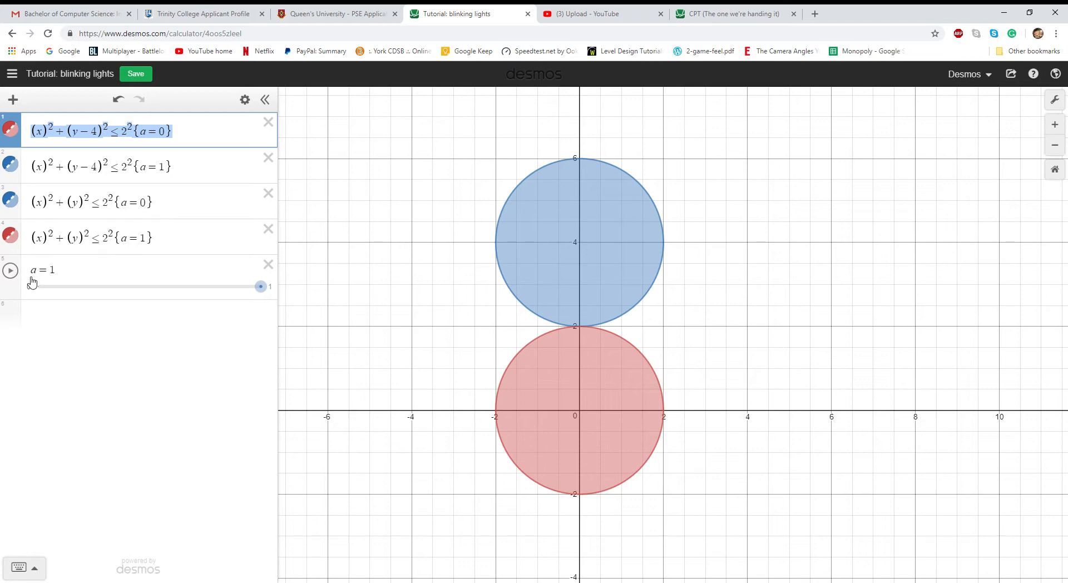
# - Play slider a to watch the stacked discs blink red and blue, then stop the animation
pyautogui.click(10, 272)
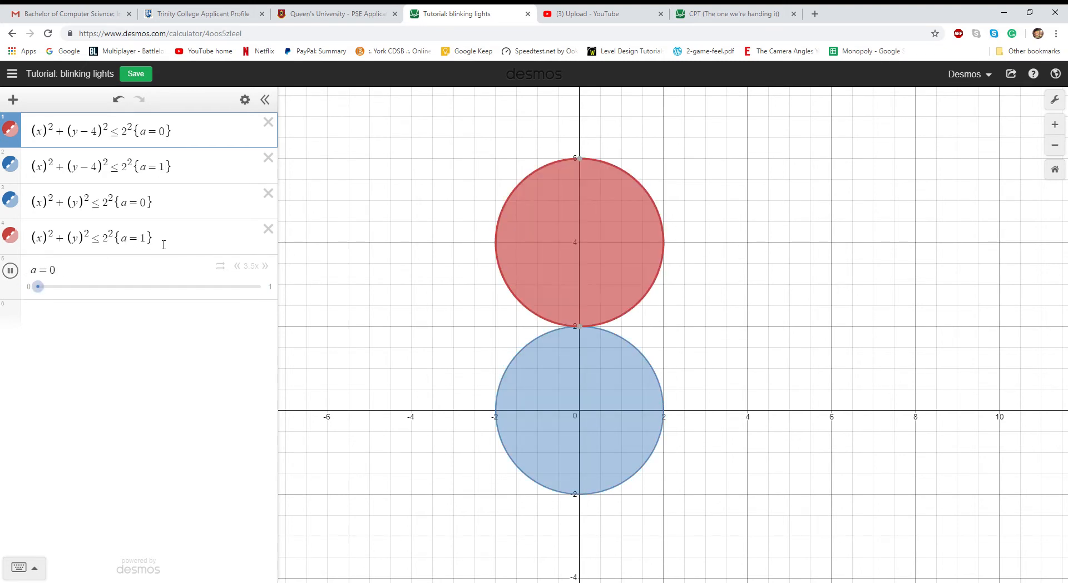
pyautogui.moveTo(38, 286); pyautogui.dragTo(260, 286)
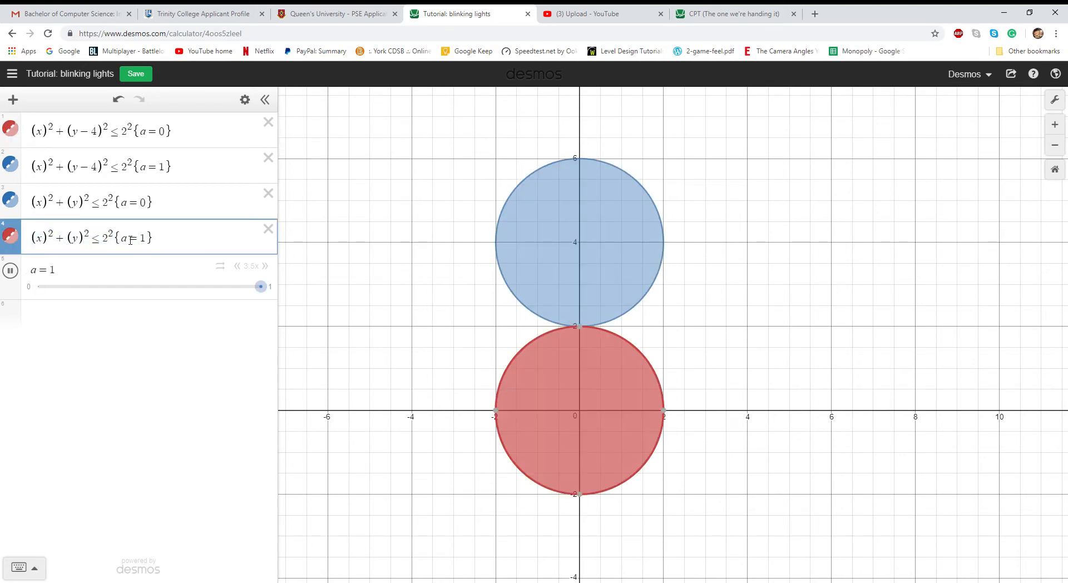
pyautogui.click(141, 237)
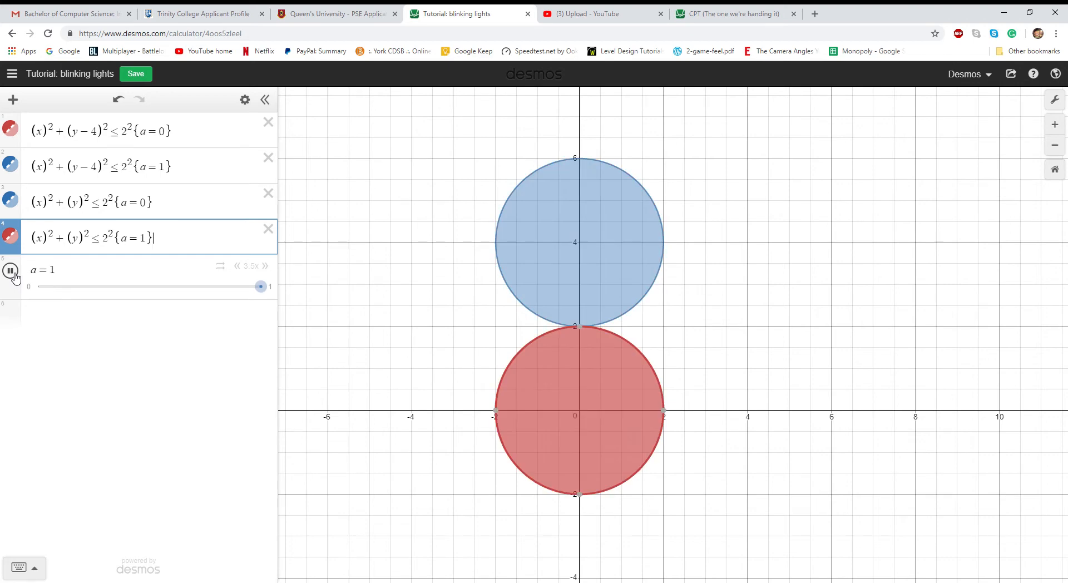
pyautogui.click(732, 13)
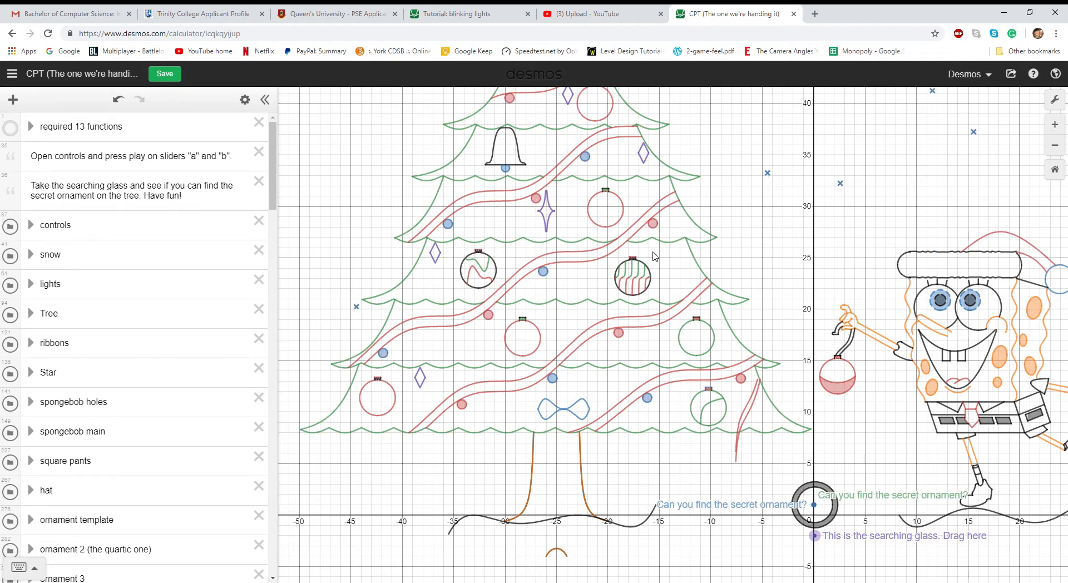
# - View the finished Christmas-tree graph and the YouTube tab, then return to the blinking lights tutorial
pyautogui.click(53, 342)
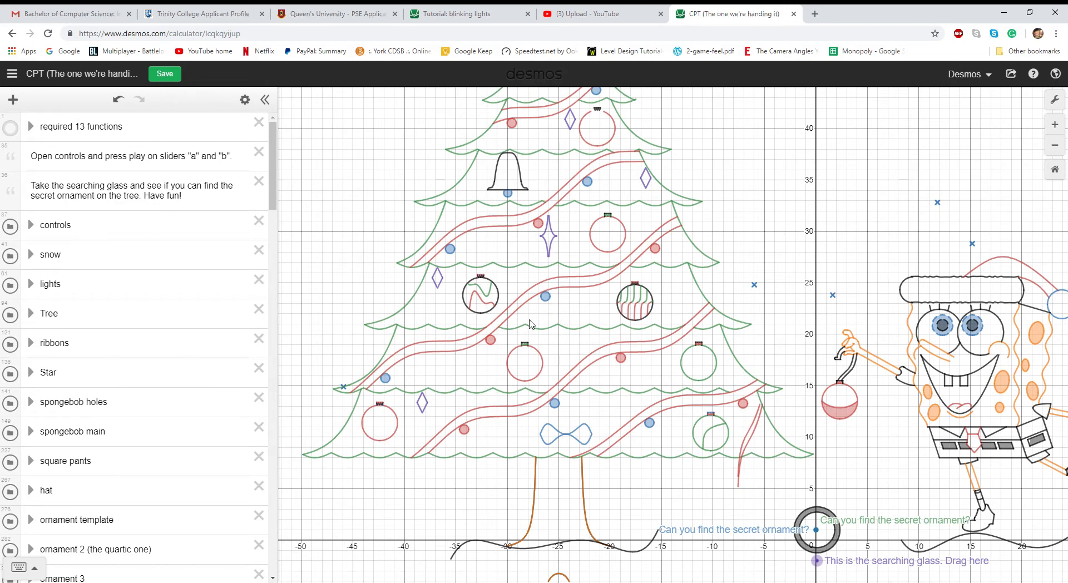
pyautogui.moveTo(559, 298)
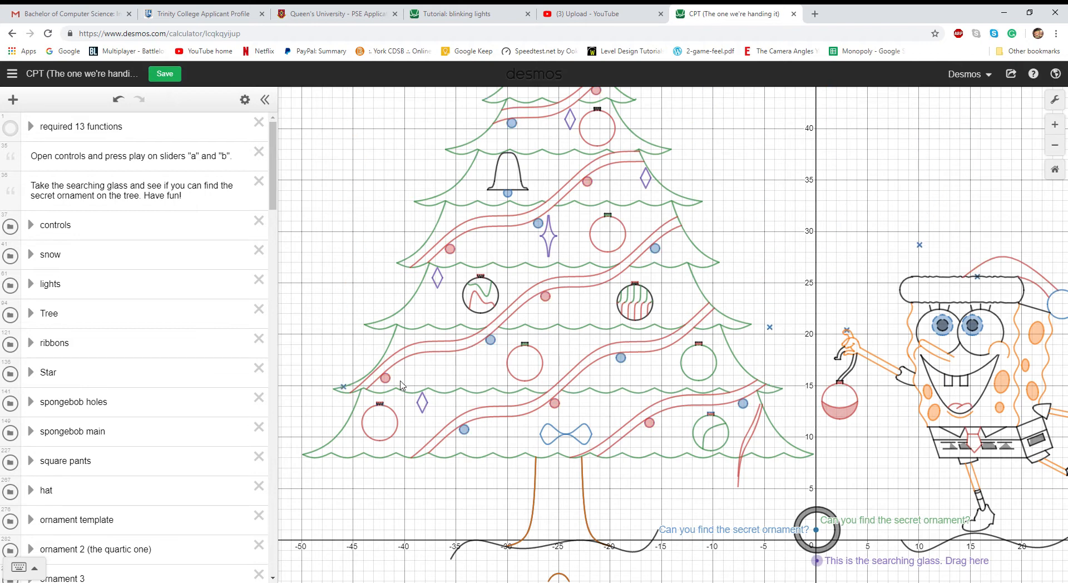
pyautogui.click(599, 14)
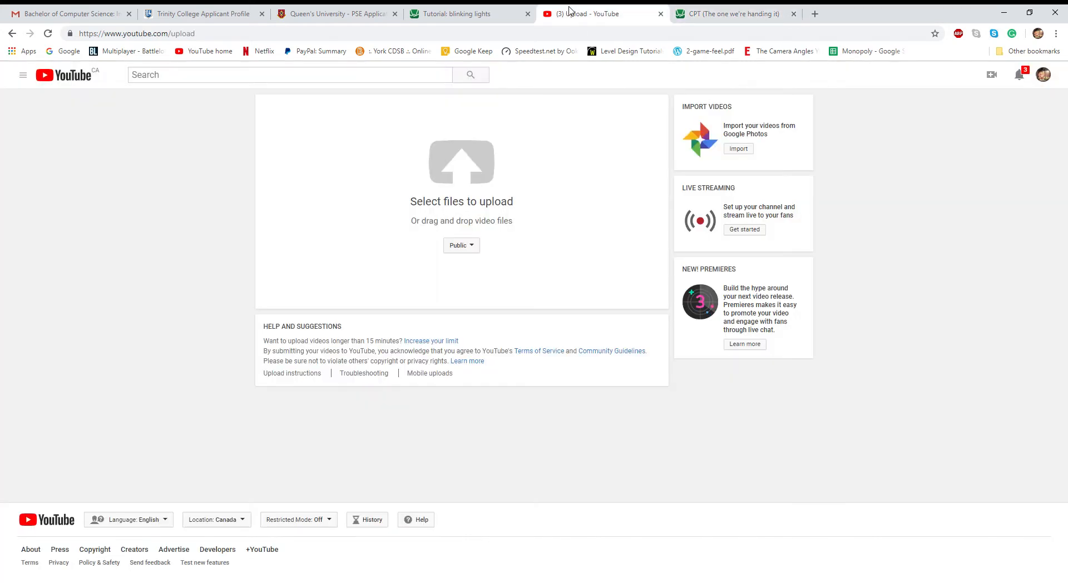
pyautogui.click(468, 13)
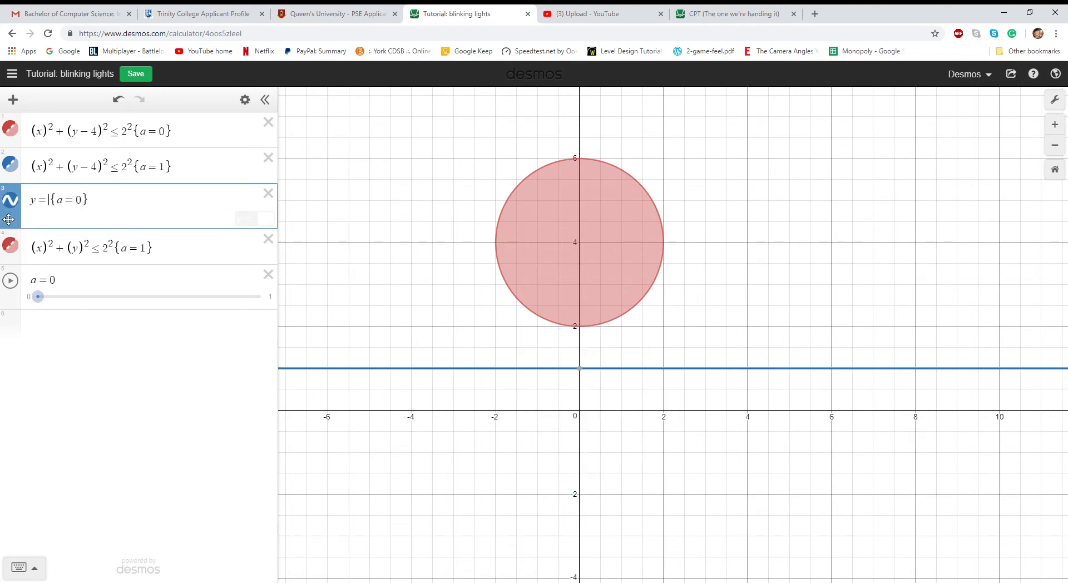
# - Change expressions 3 and 4 to y = sin x {a = 0} and y = sin x {a = 1}
pyautogui.write('sin x')
pyautogui.click(149, 246)
pyautogui.write('y = -')
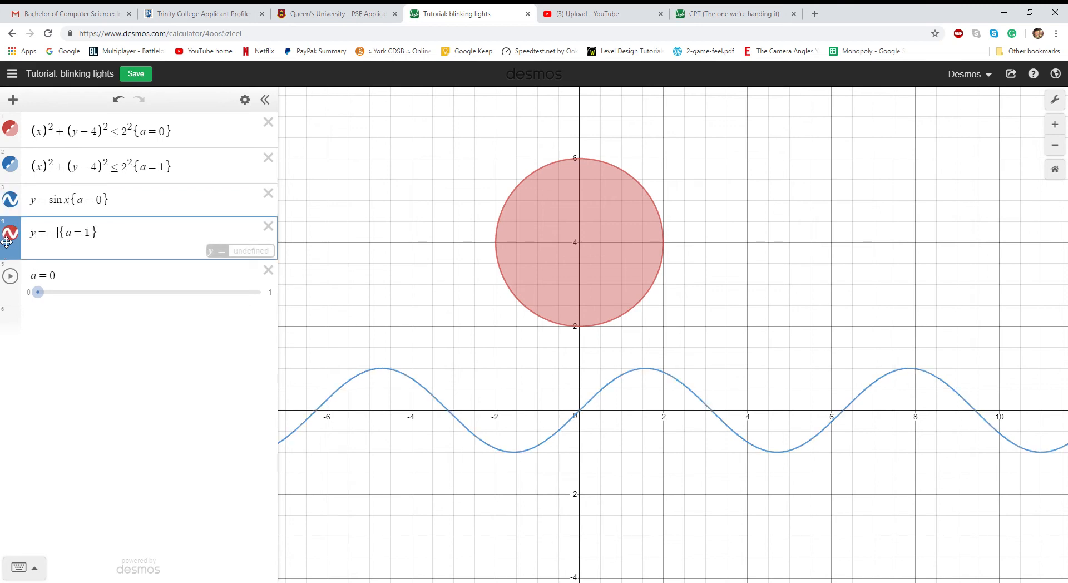
pyautogui.write('sinx')
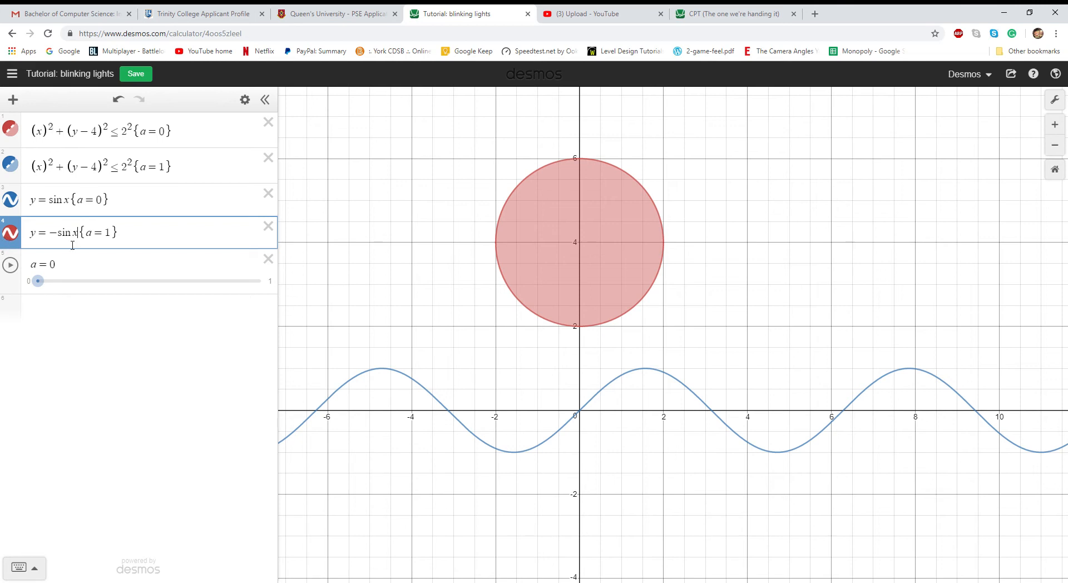
pyautogui.click(10, 265)
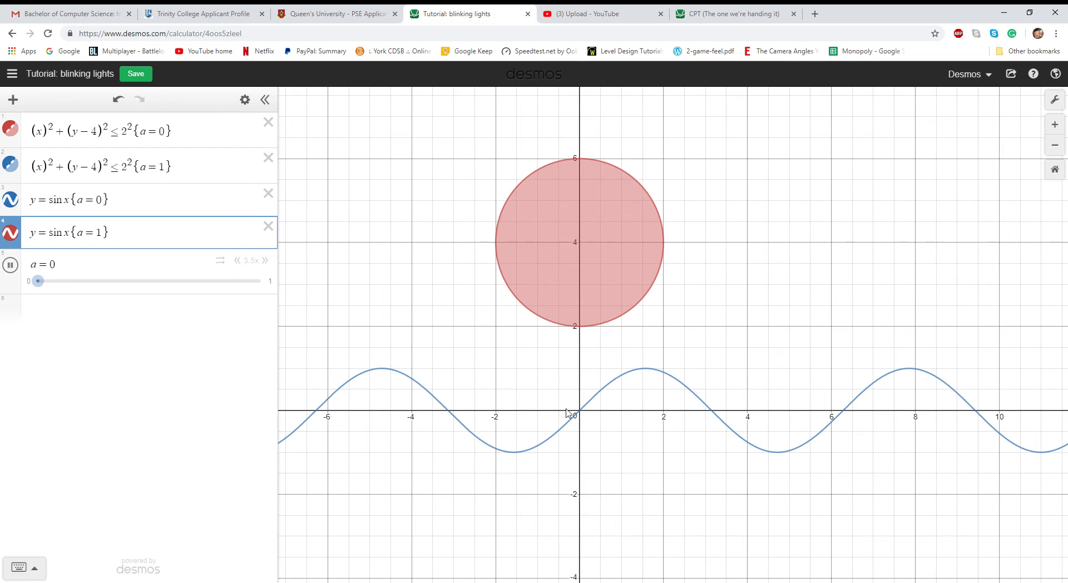
pyautogui.click(111, 233)
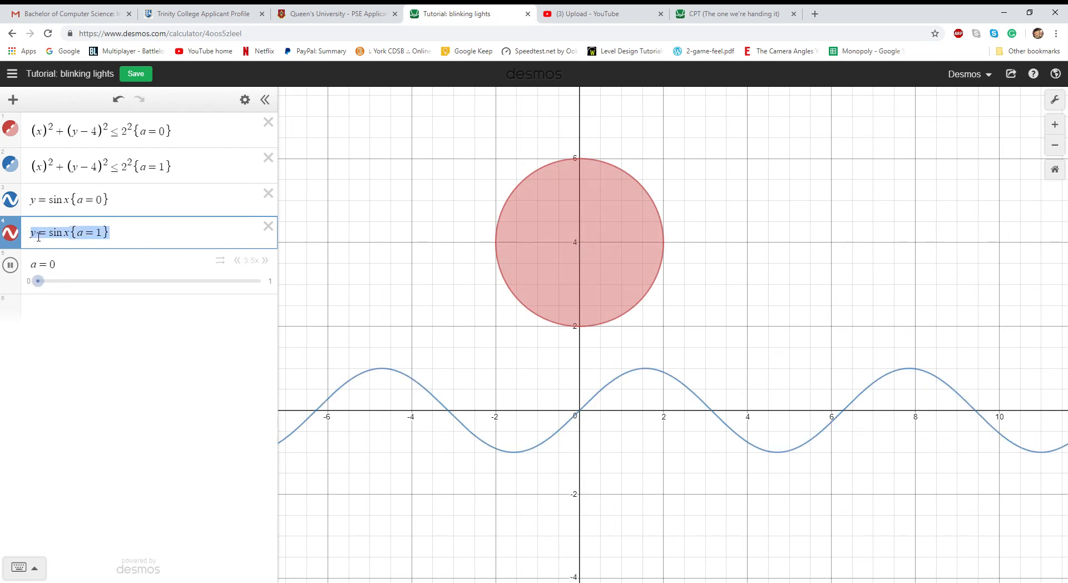
# - Add parabolas y = x² {a = 1} and y = x² {a = 0} as expressions 5 and 6
pyautogui.moveTo(38, 280); pyautogui.dragTo(260, 313)
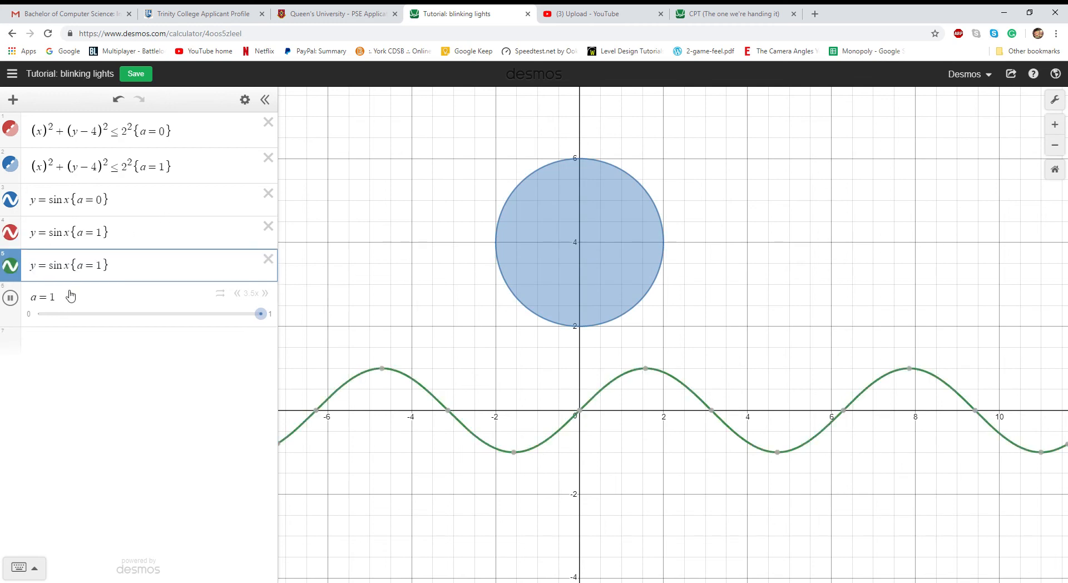
pyautogui.doubleClick(56, 266)
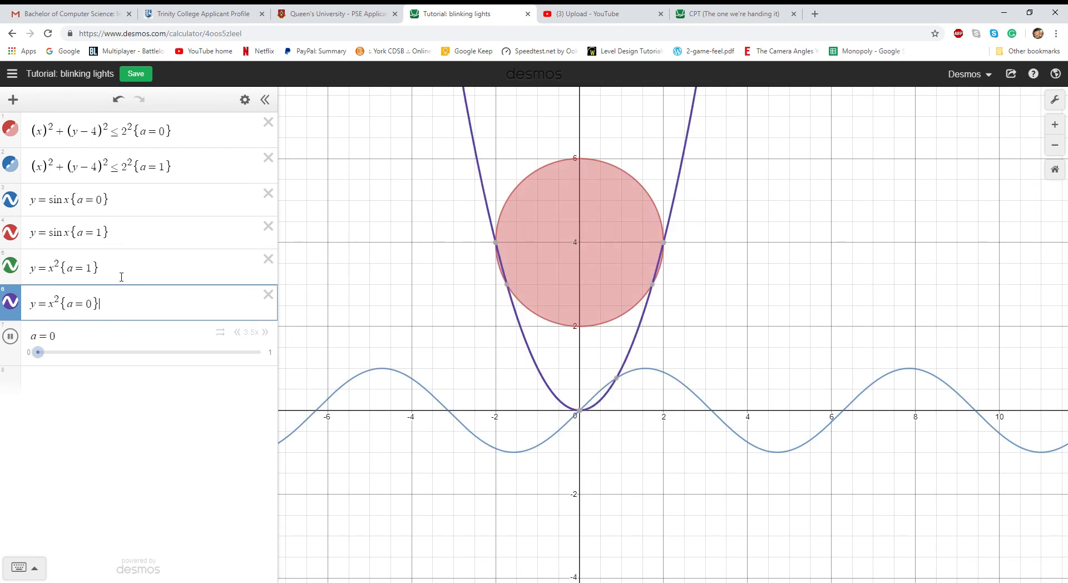
pyautogui.click(61, 268)
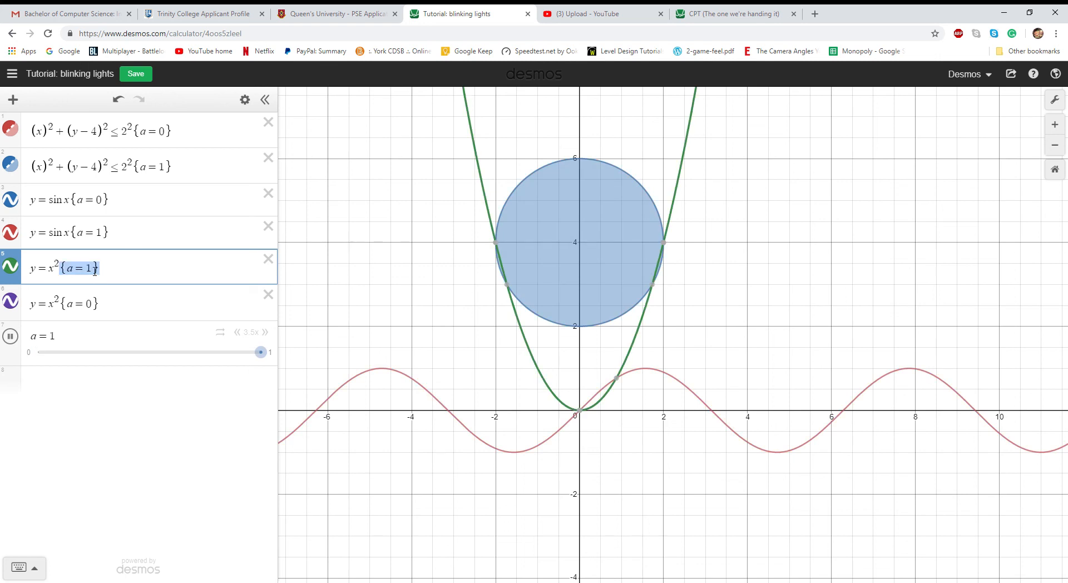
pyautogui.click(65, 303)
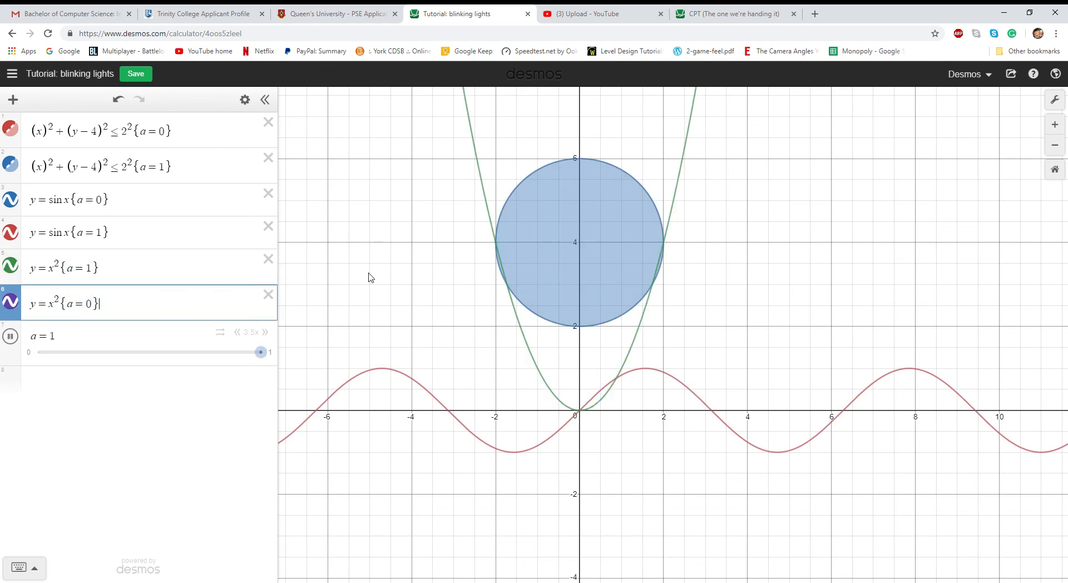
pyautogui.moveTo(280, 260)
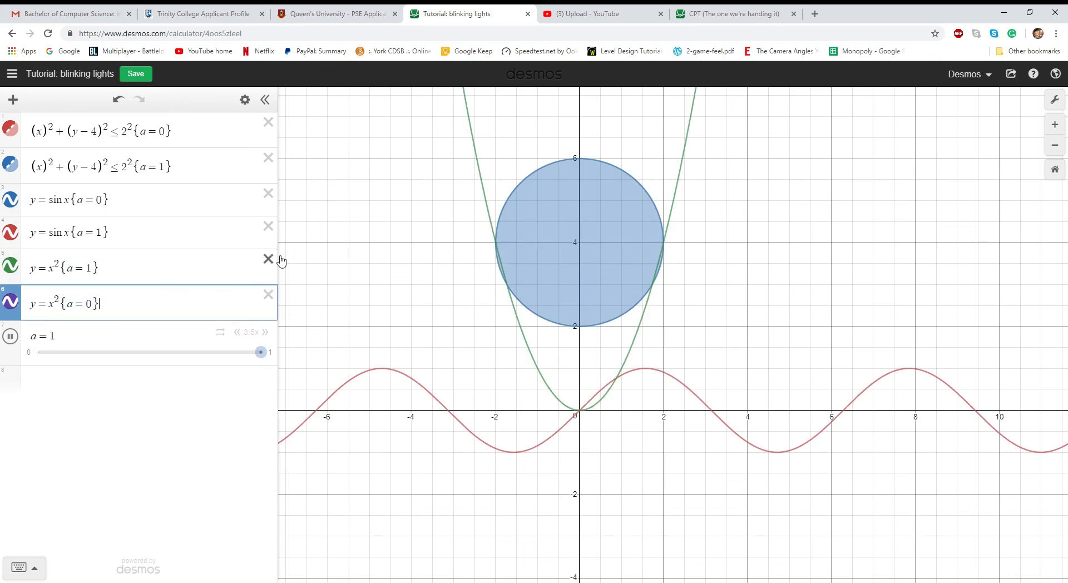